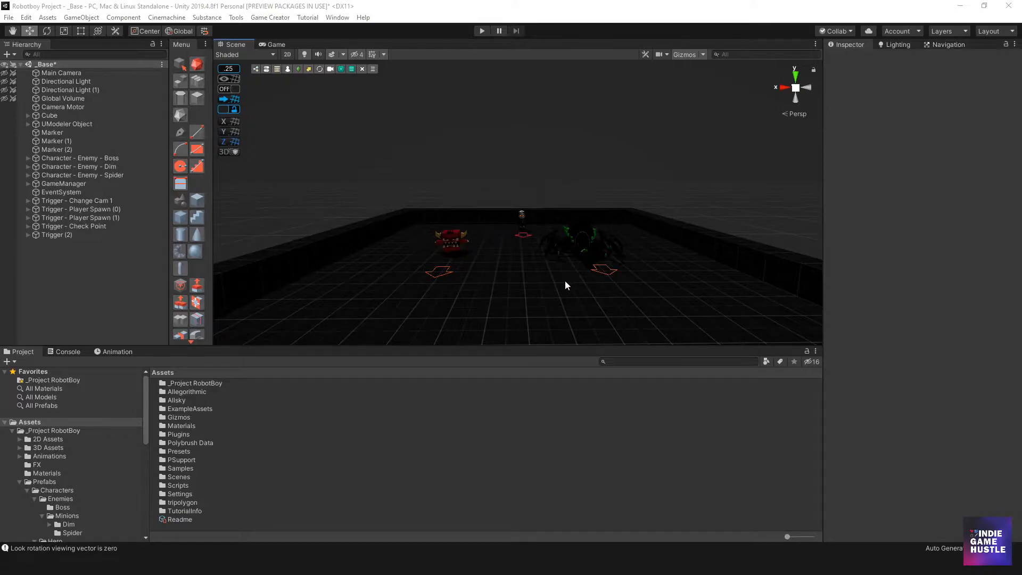
pyautogui.moveTo(71, 235)
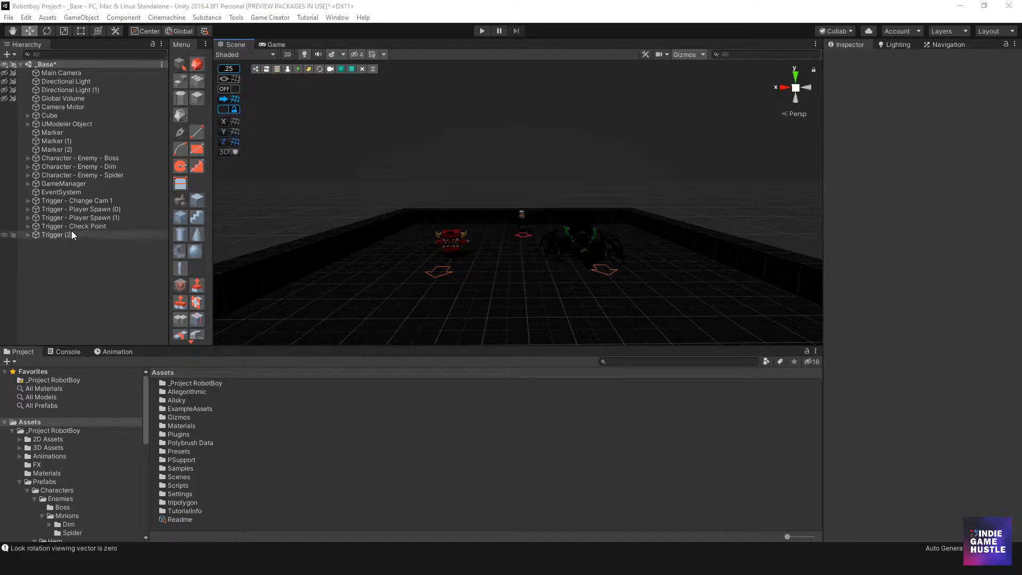
# Step: Check Trigger (2)'s Conditions, then rename it 'Trigger - Check if Player Died' and collapse it
pyautogui.click(56, 234)
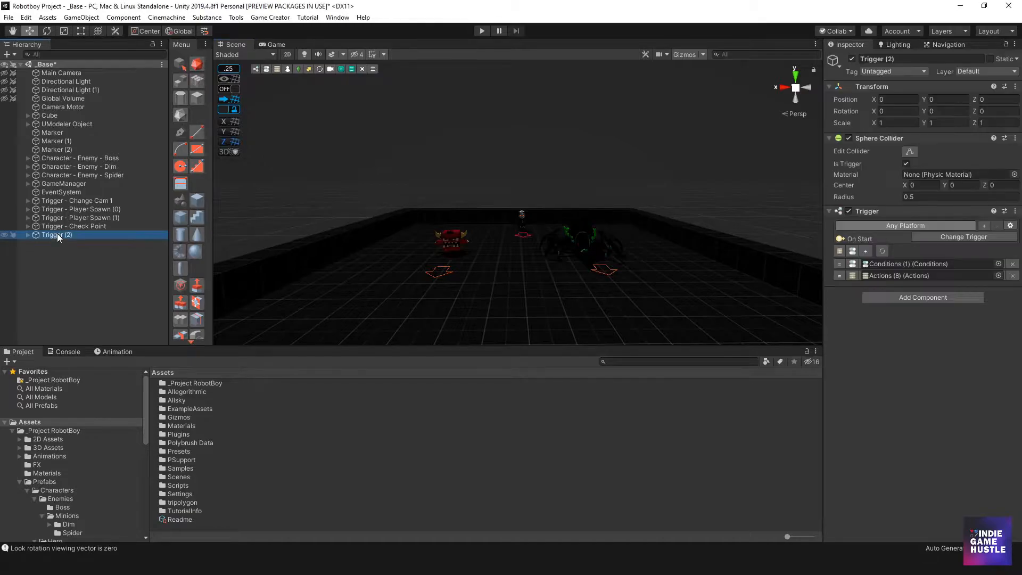
pyautogui.click(28, 234)
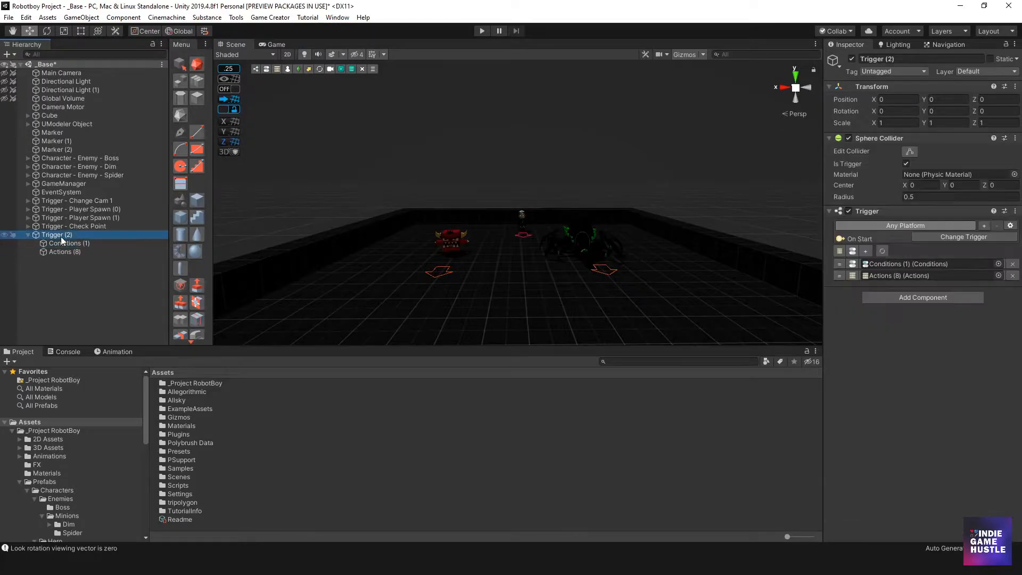
pyautogui.click(69, 243)
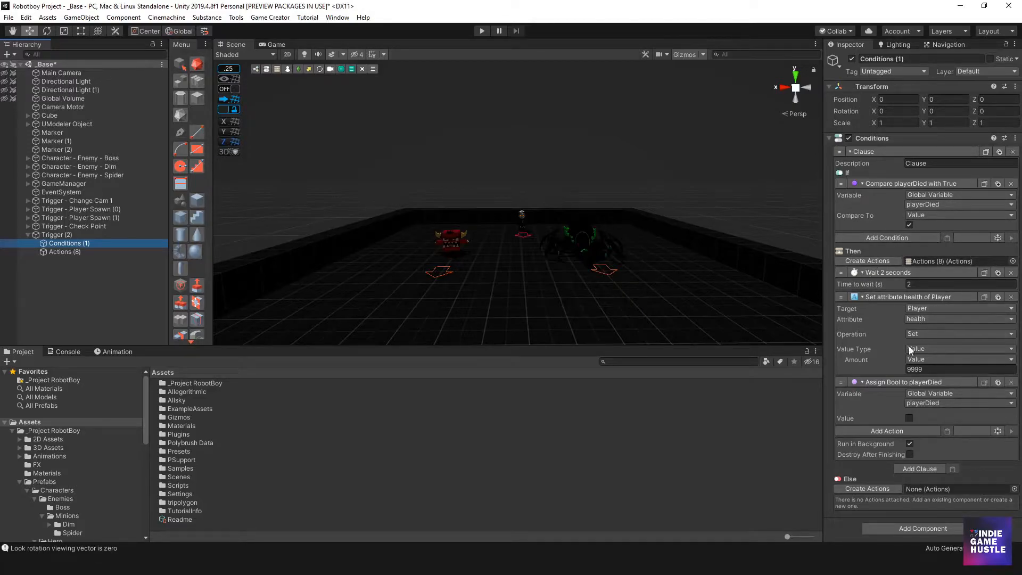
pyautogui.moveTo(142, 260)
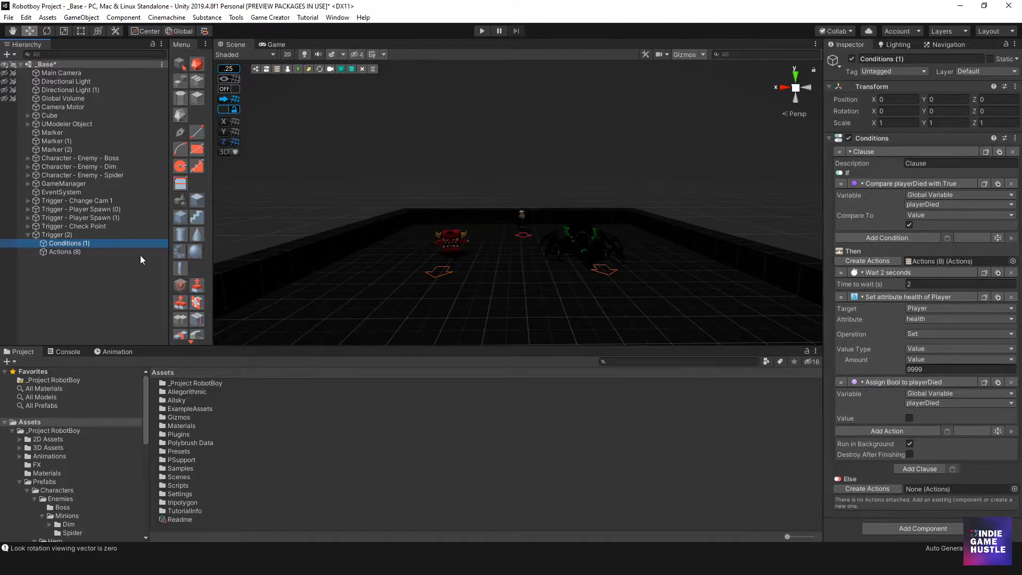
pyautogui.click(58, 235)
pyautogui.write('- Check if Player Died')
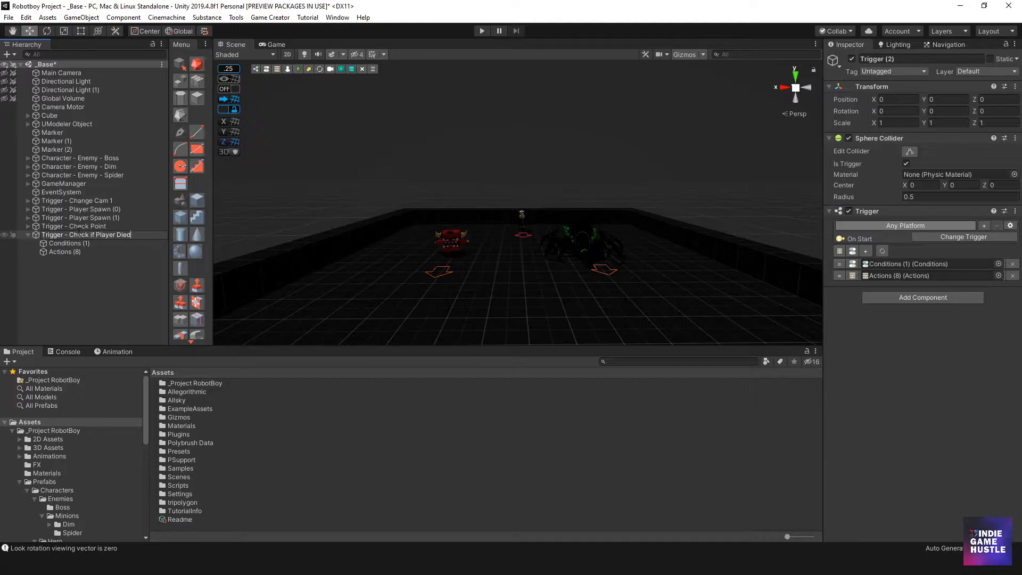
pyautogui.click(85, 234)
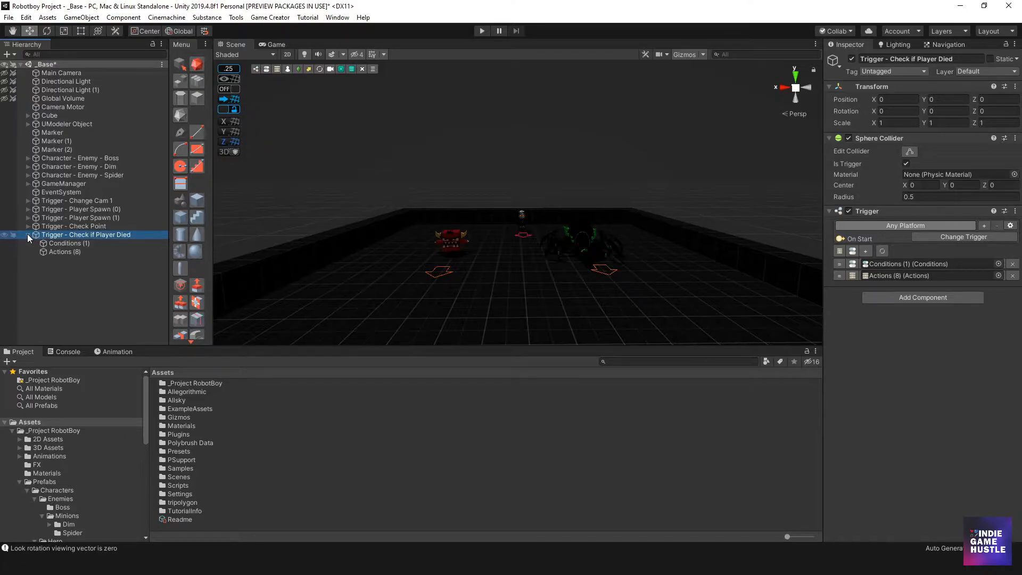
pyautogui.click(28, 235)
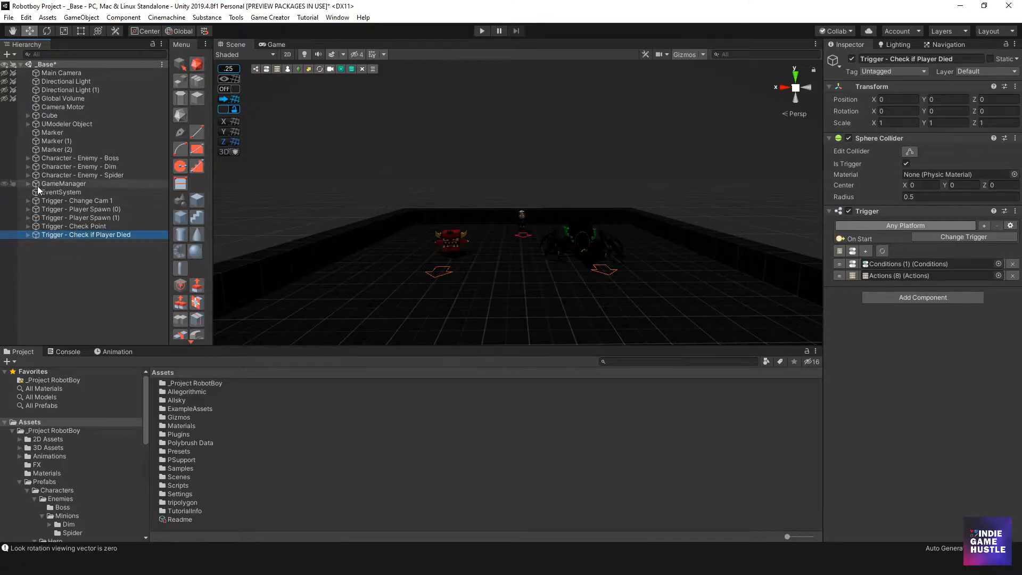
# Step: Nest 'Trigger - Check if Player Died' under GameManager beside Game Timings and Canvas
pyautogui.click(28, 183)
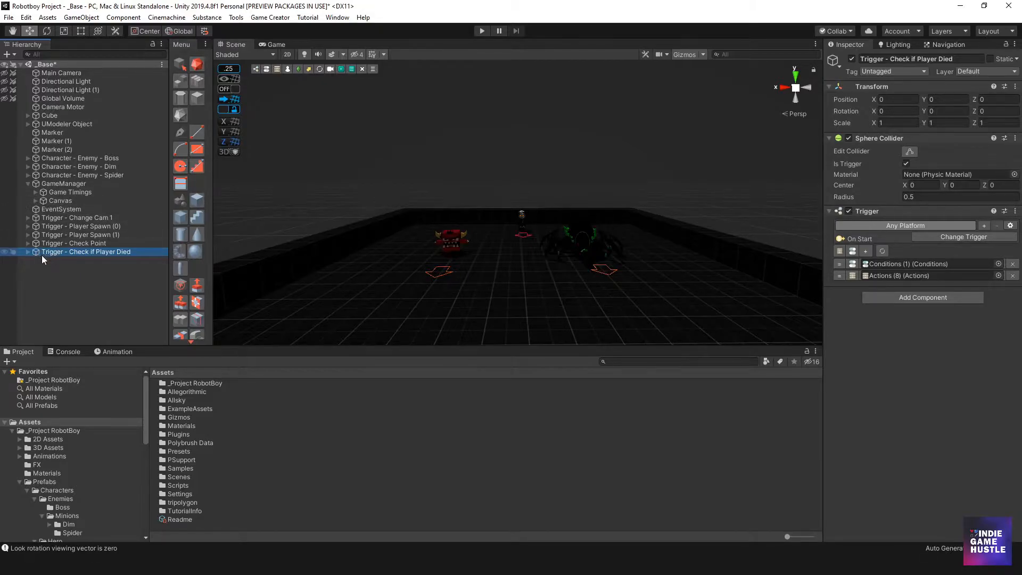
pyautogui.moveTo(48, 255)
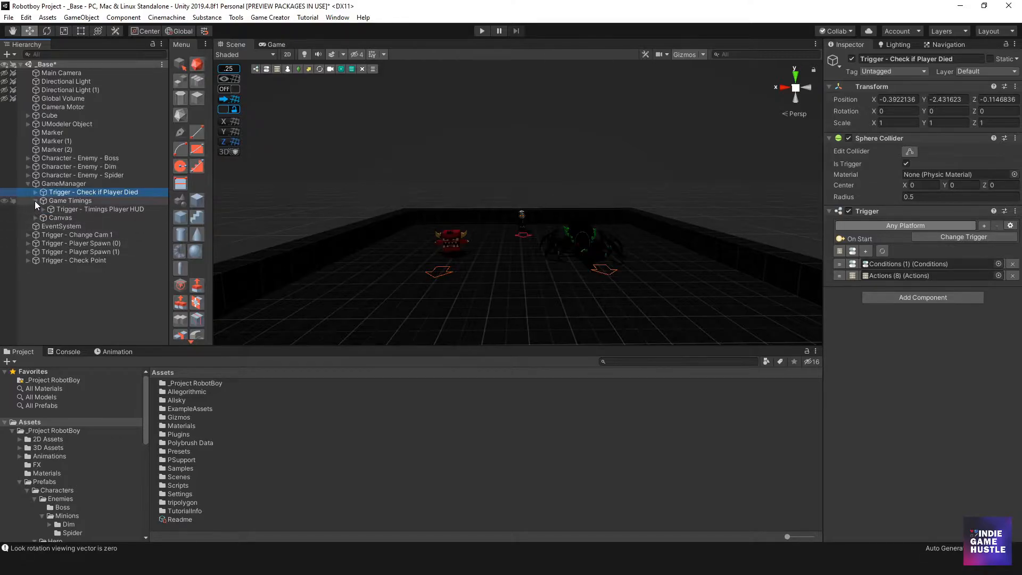
pyautogui.click(43, 200)
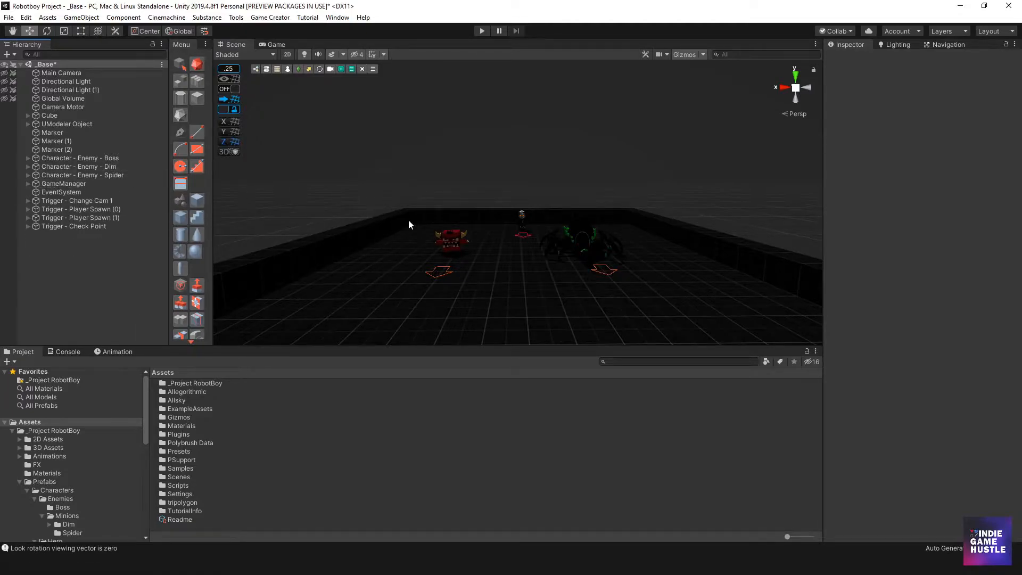
# Step: Create a Game Creator trigger under the Dim enemy's Mechanics, named 'Trigger - Death'
pyautogui.click(79, 166)
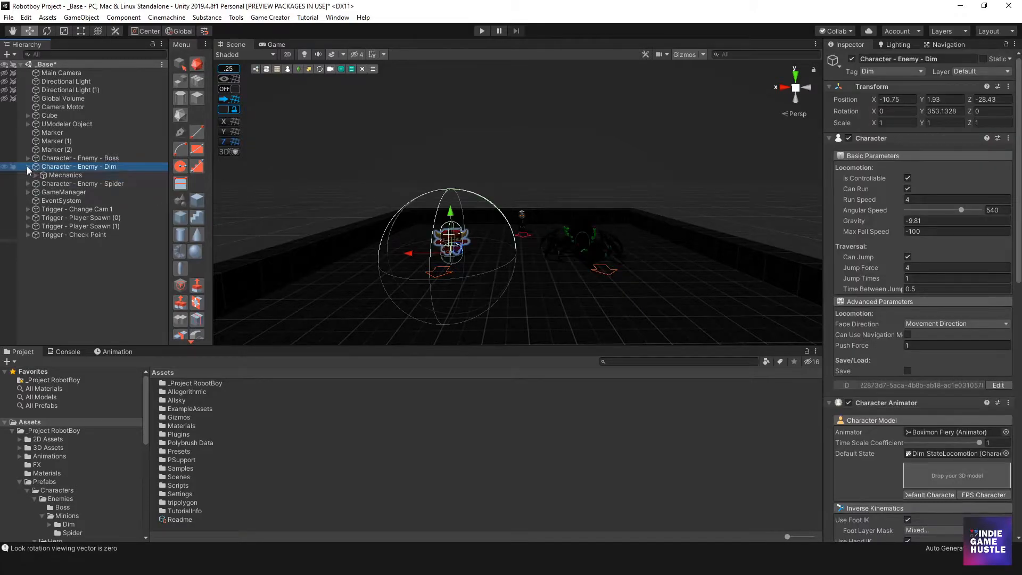
pyautogui.click(28, 174)
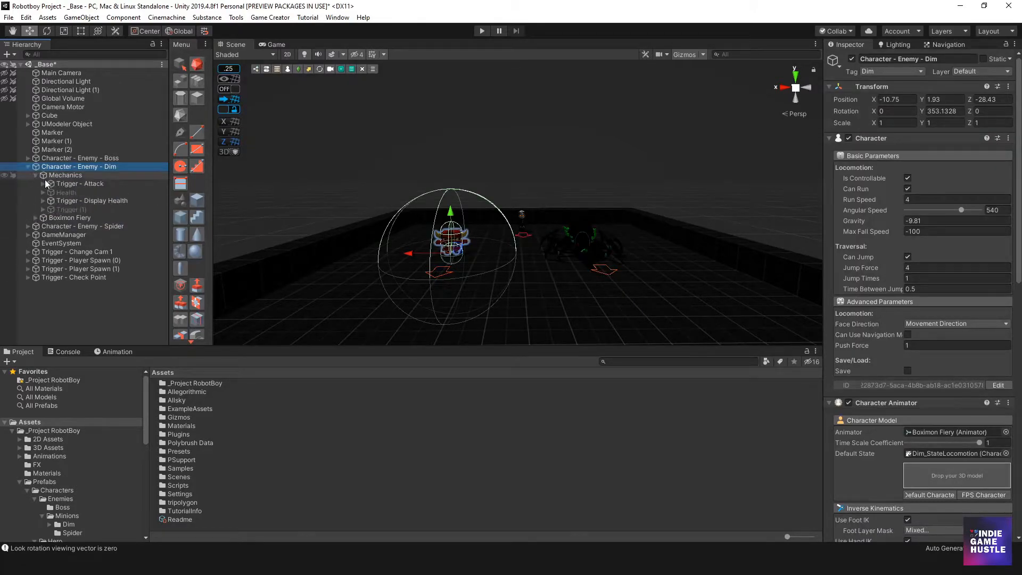
pyautogui.click(65, 174)
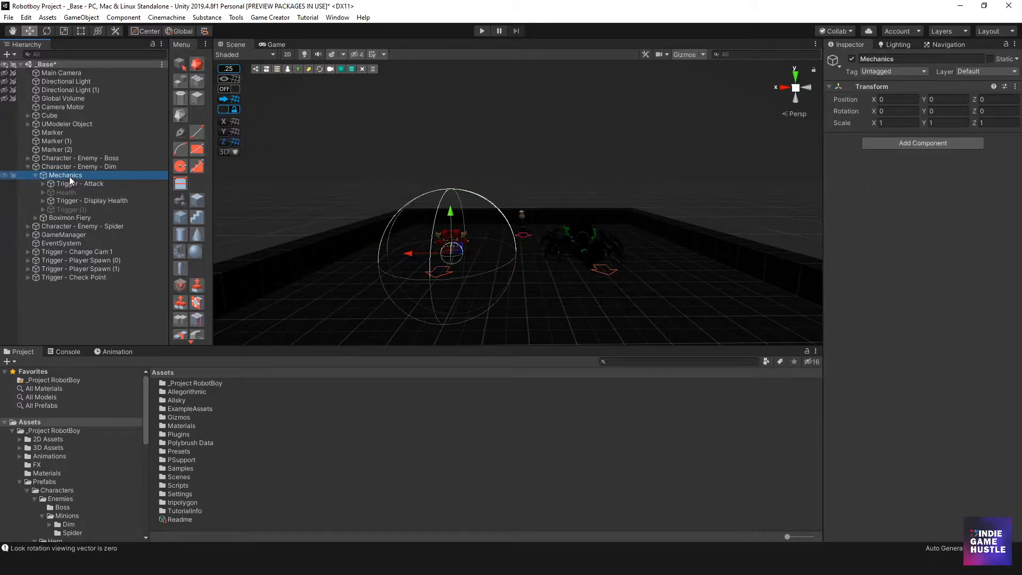
pyautogui.rightClick(65, 175)
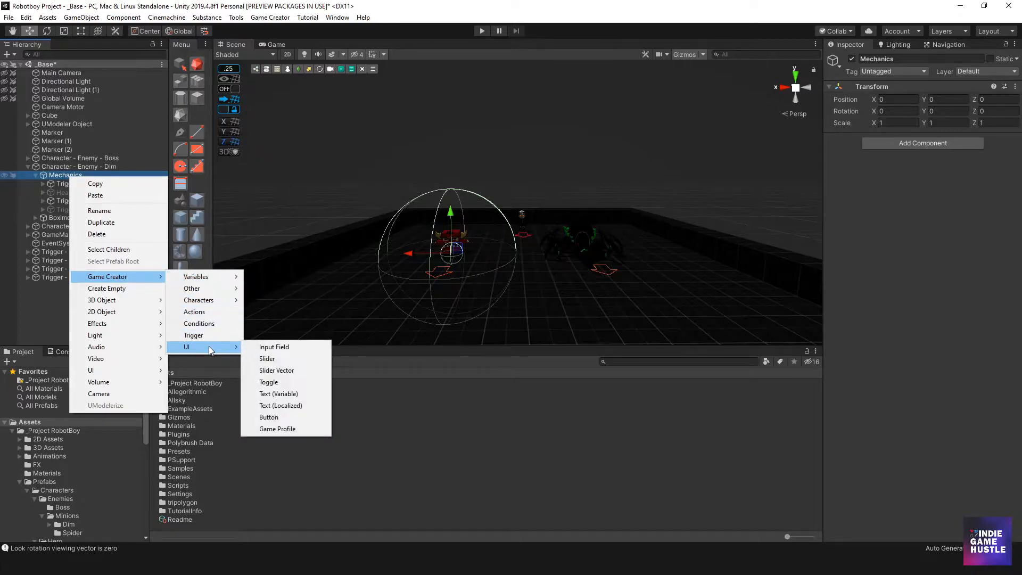
pyautogui.moveTo(209, 336)
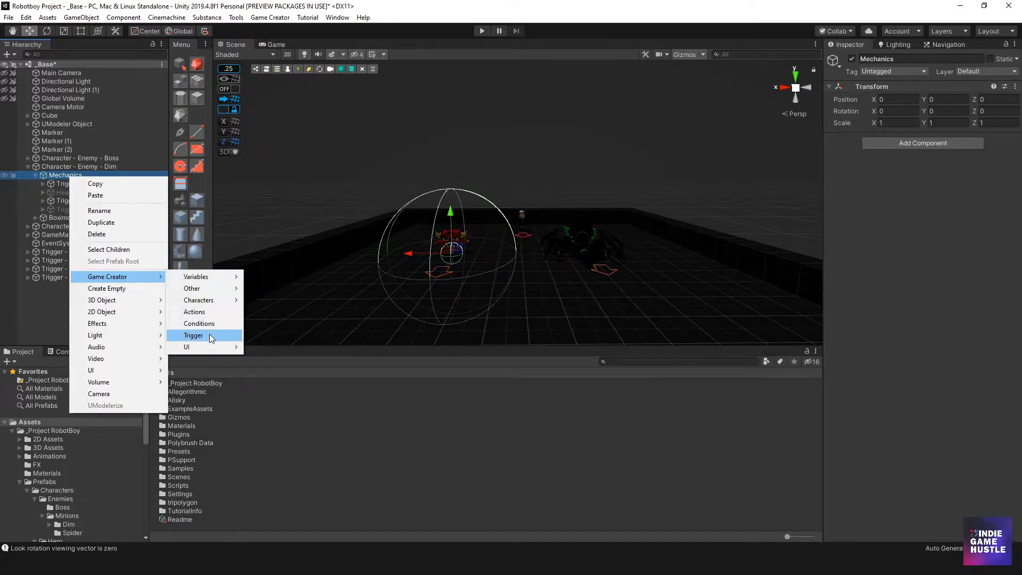
pyautogui.click(194, 335)
pyautogui.write('Trigger - Death')
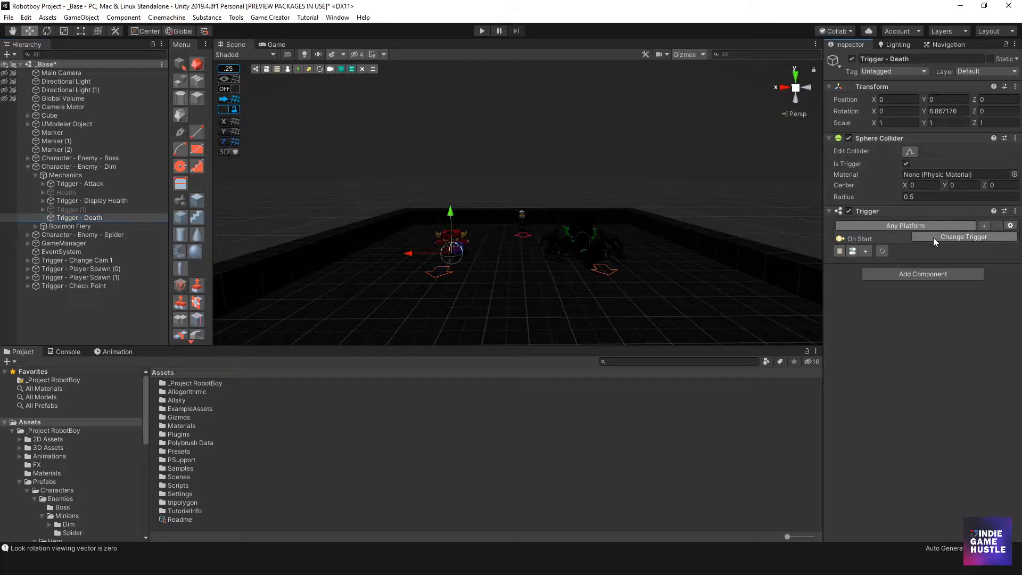
# Step: Make Trigger - Death fire on the Dim enemy's health attribute, On Decrease
pyautogui.click(964, 237)
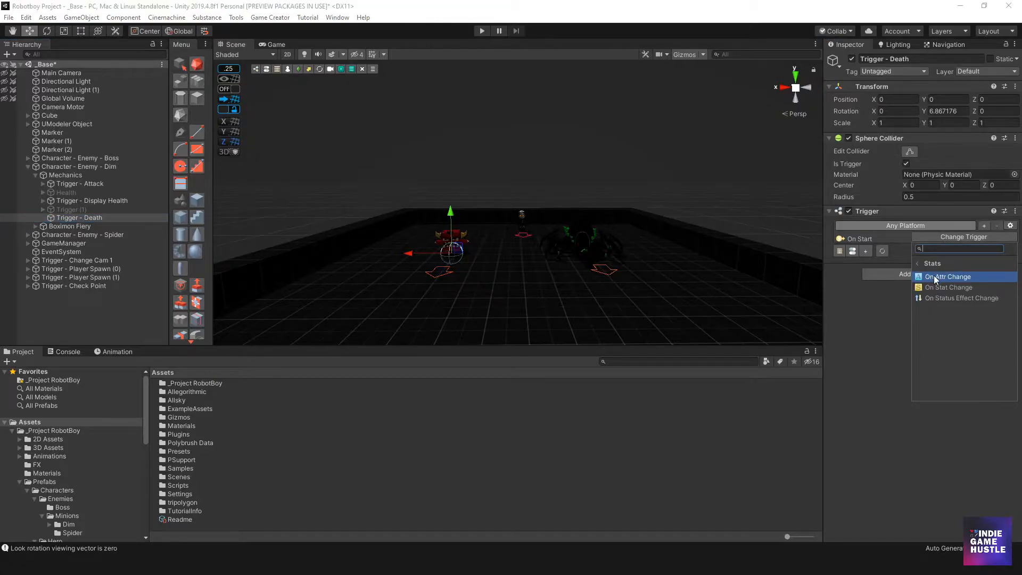
pyautogui.click(947, 276)
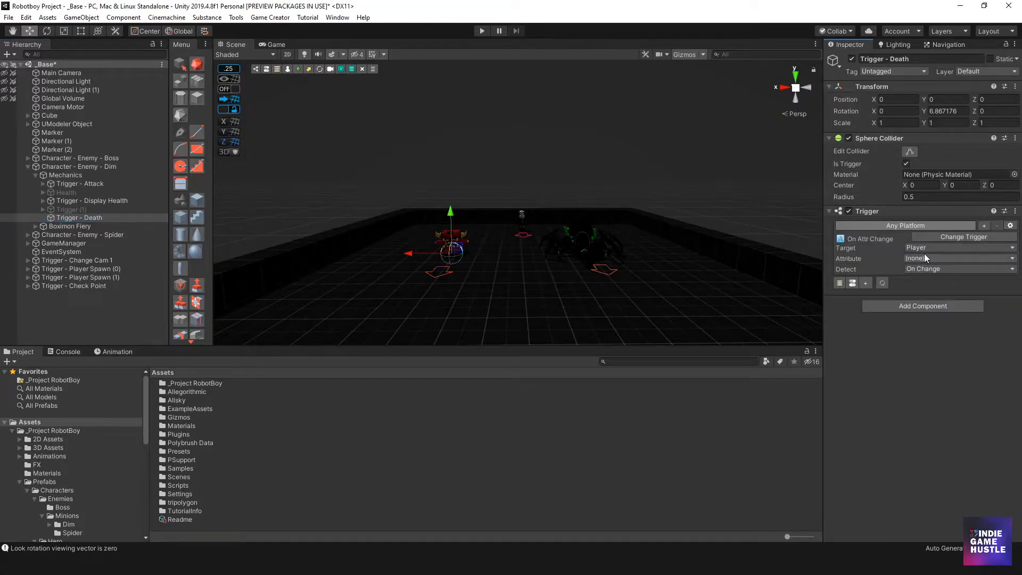
pyautogui.click(959, 248)
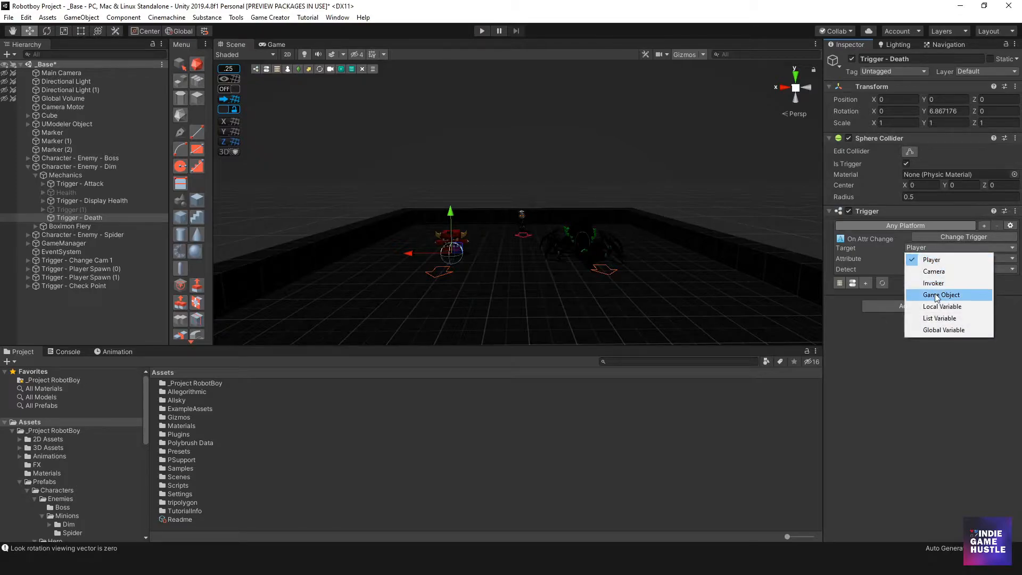
pyautogui.click(940, 295)
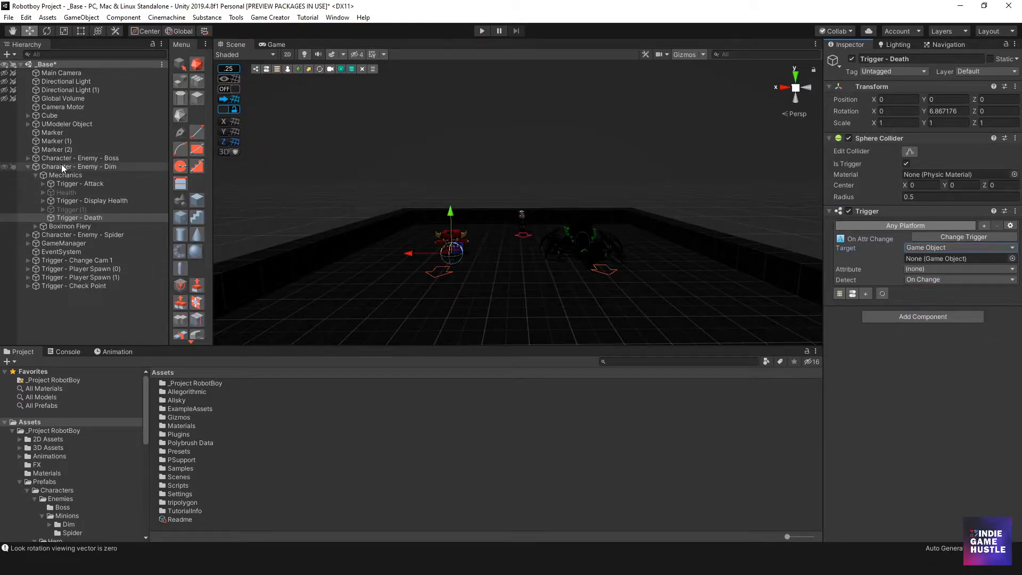
pyautogui.click(954, 259)
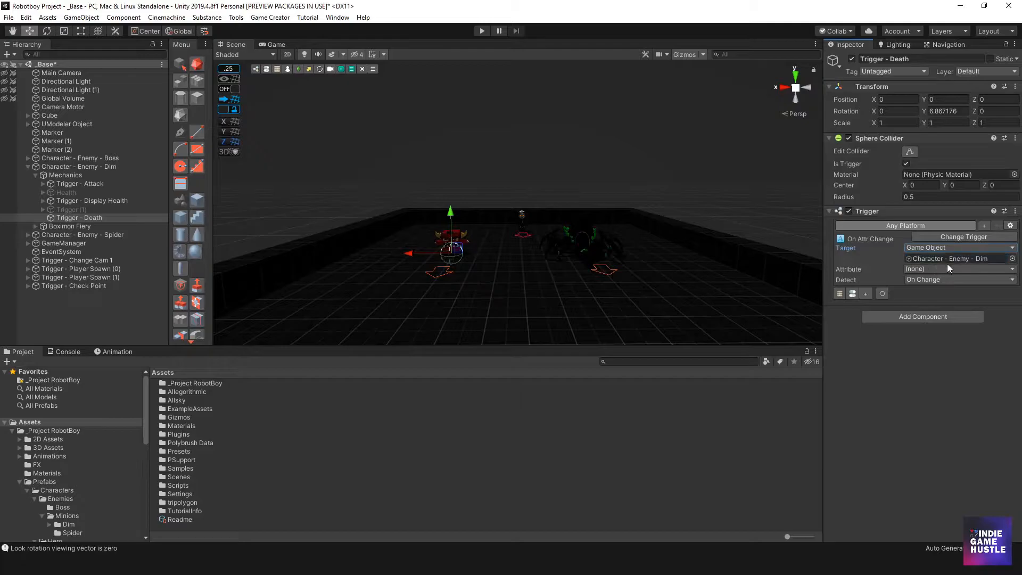
pyautogui.moveTo(903, 266)
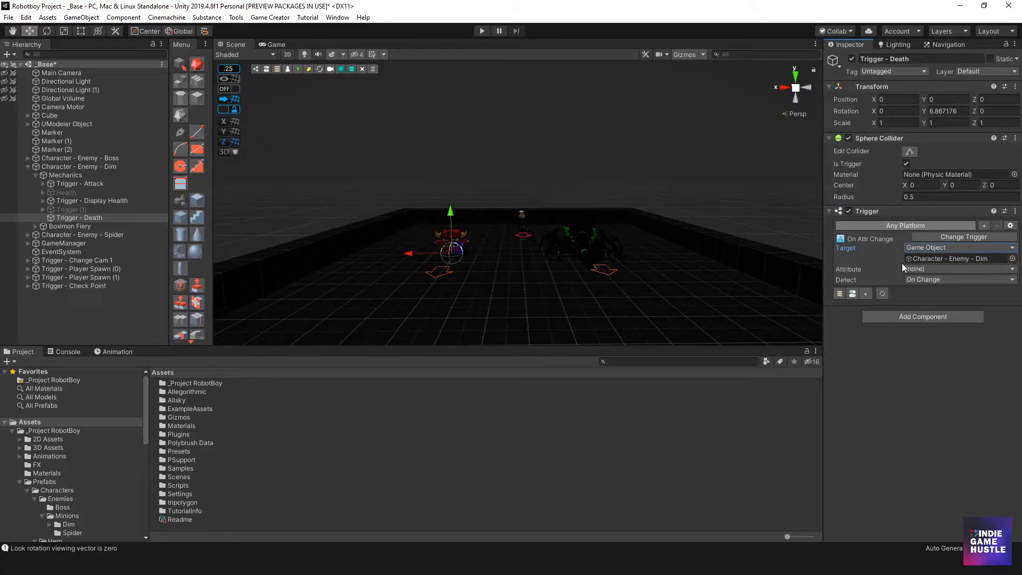
pyautogui.click(960, 268)
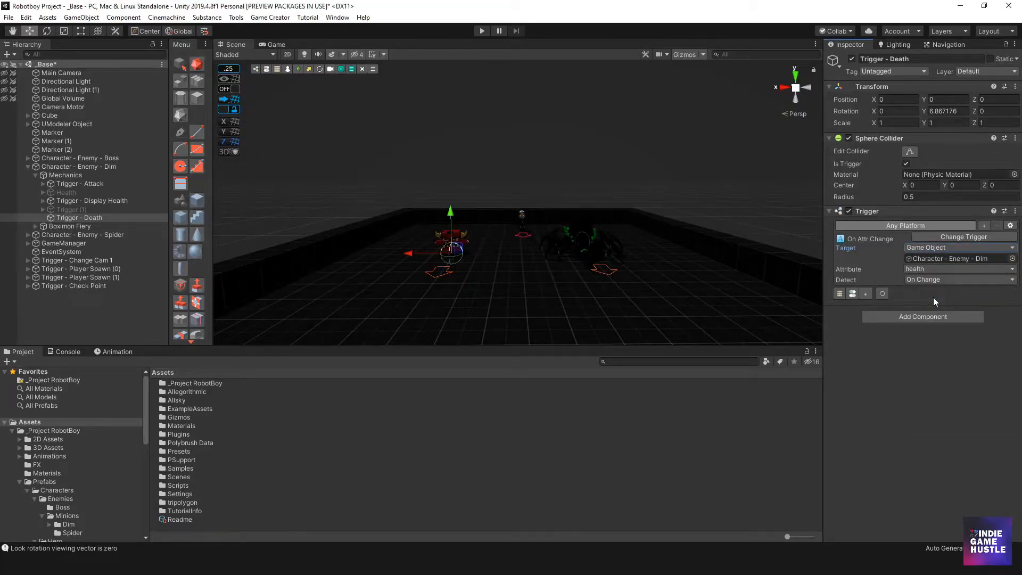
pyautogui.click(959, 280)
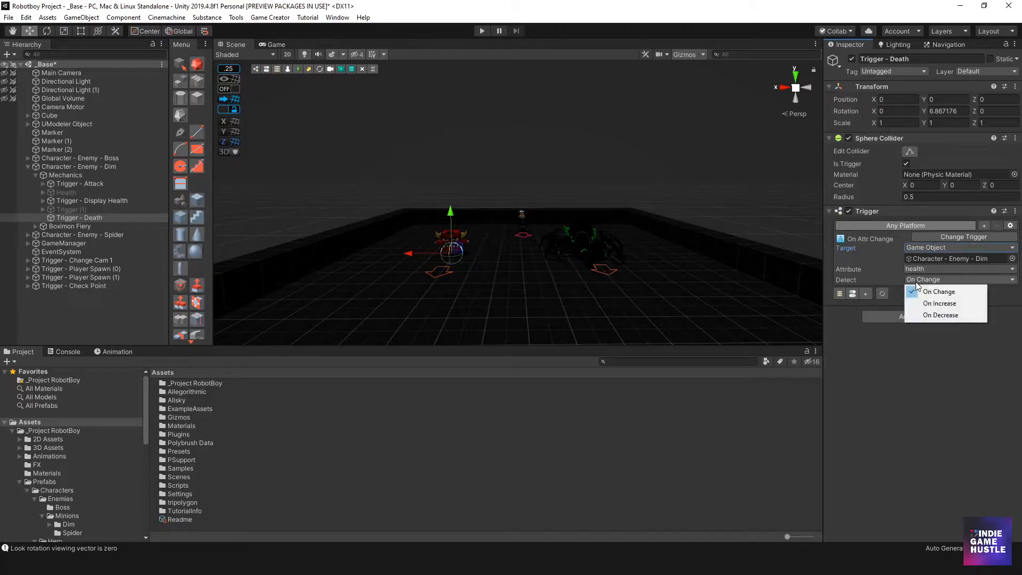
pyautogui.click(940, 315)
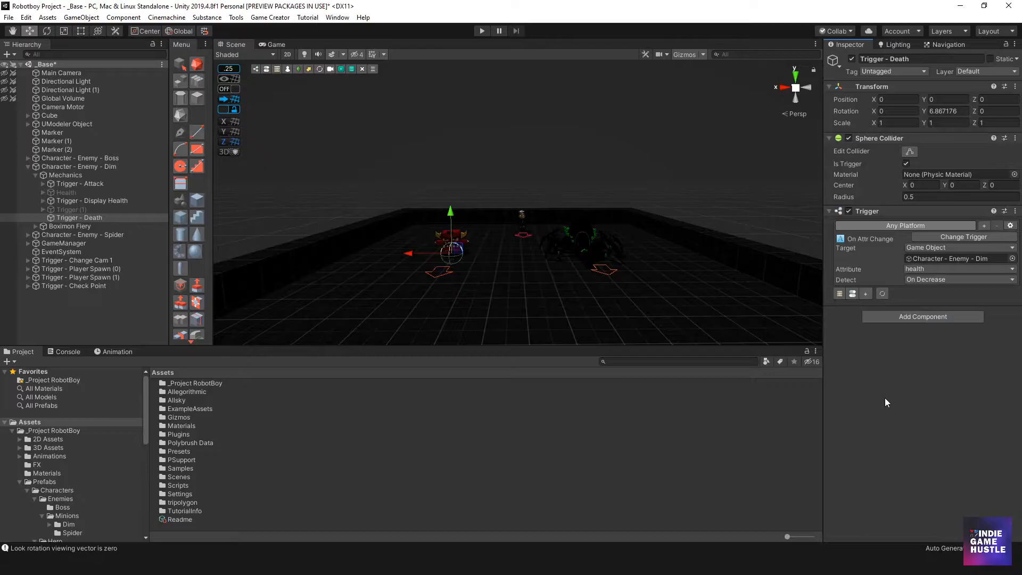
pyautogui.moveTo(941, 374)
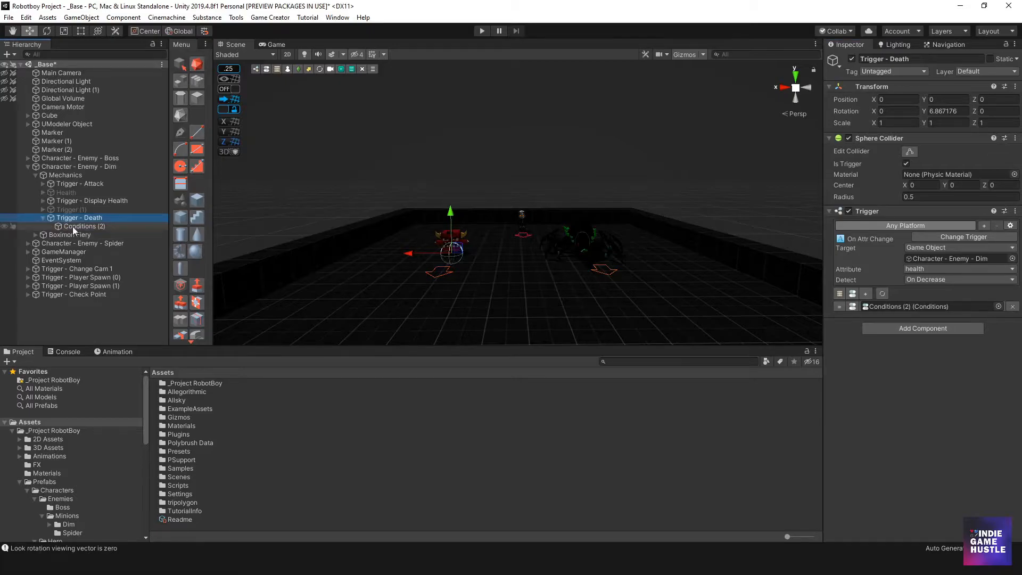
# Step: Add an Attribute condition: Character - Enemy - Dim health Less Or Equal 0
pyautogui.click(86, 226)
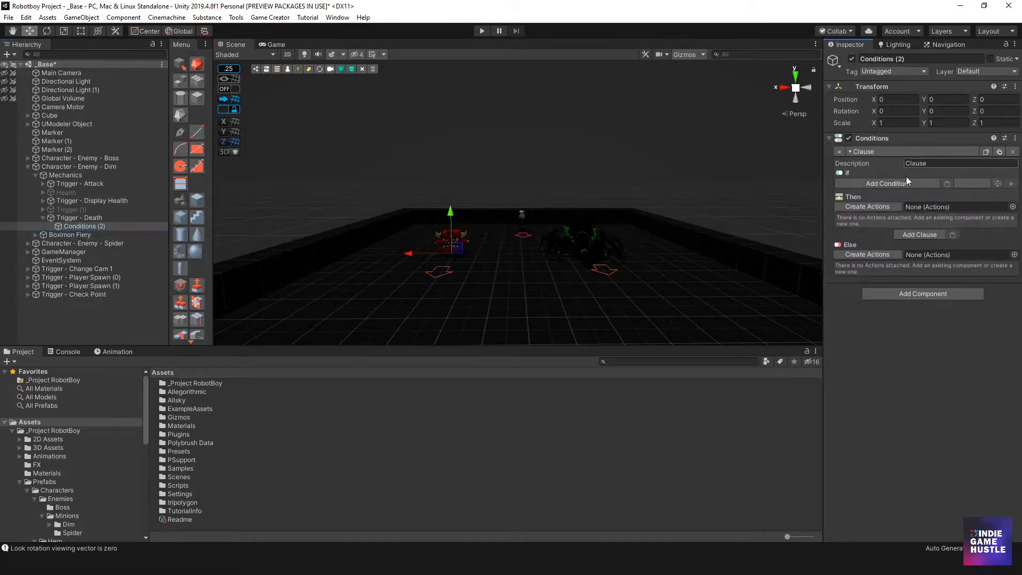
pyautogui.click(886, 183)
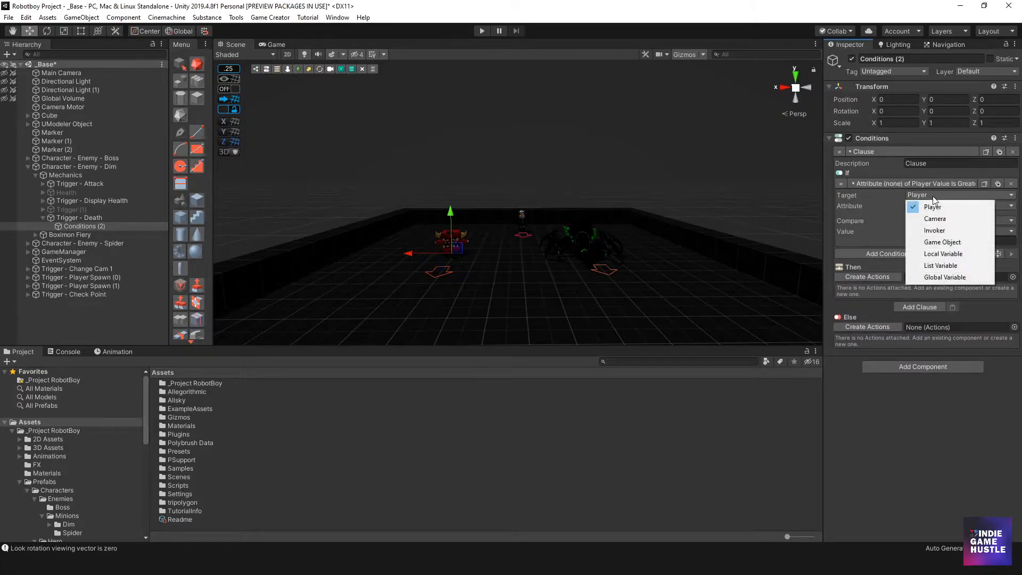
pyautogui.click(942, 242)
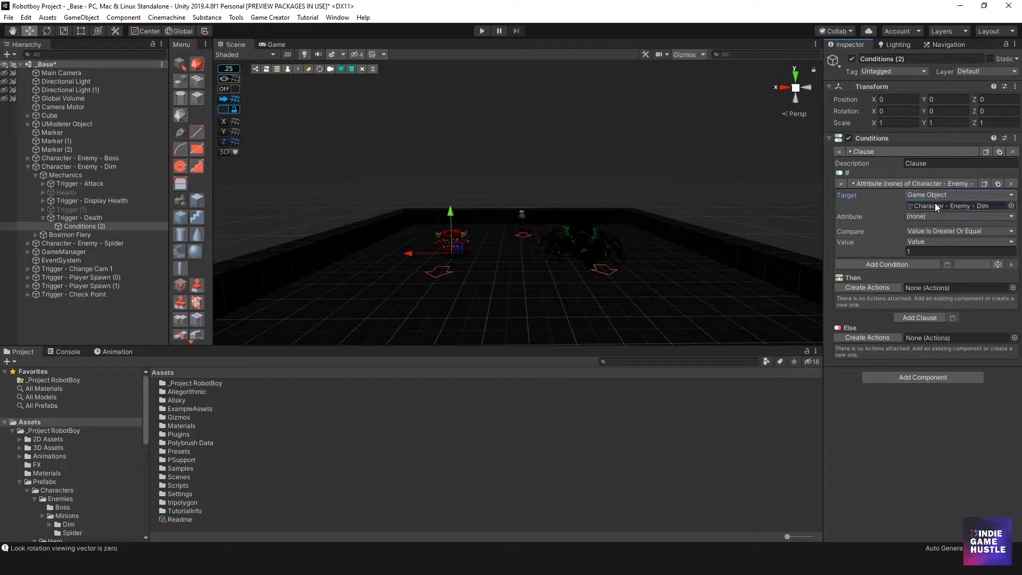
pyautogui.click(960, 216)
pyautogui.write('0')
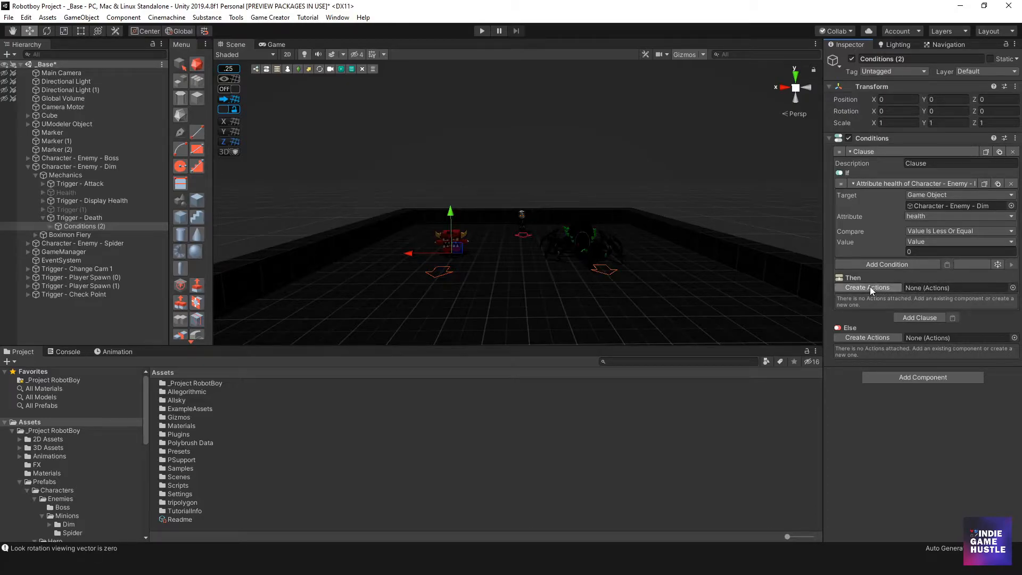
# Step: Add a Then Actions object with a Destroy action targeting Character - Enemy - Dim
pyautogui.click(868, 287)
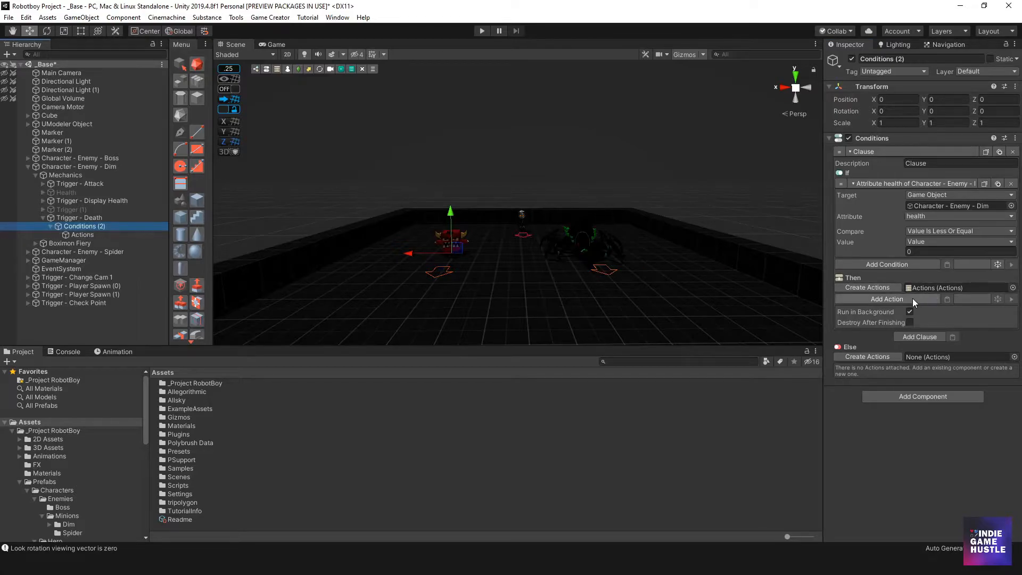
pyautogui.click(83, 234)
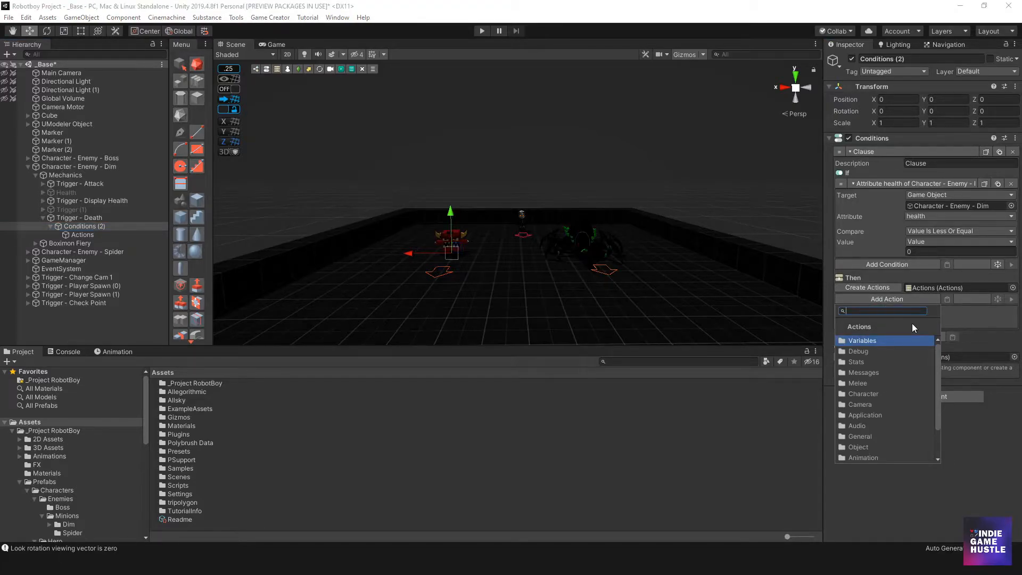
pyautogui.write('Des')
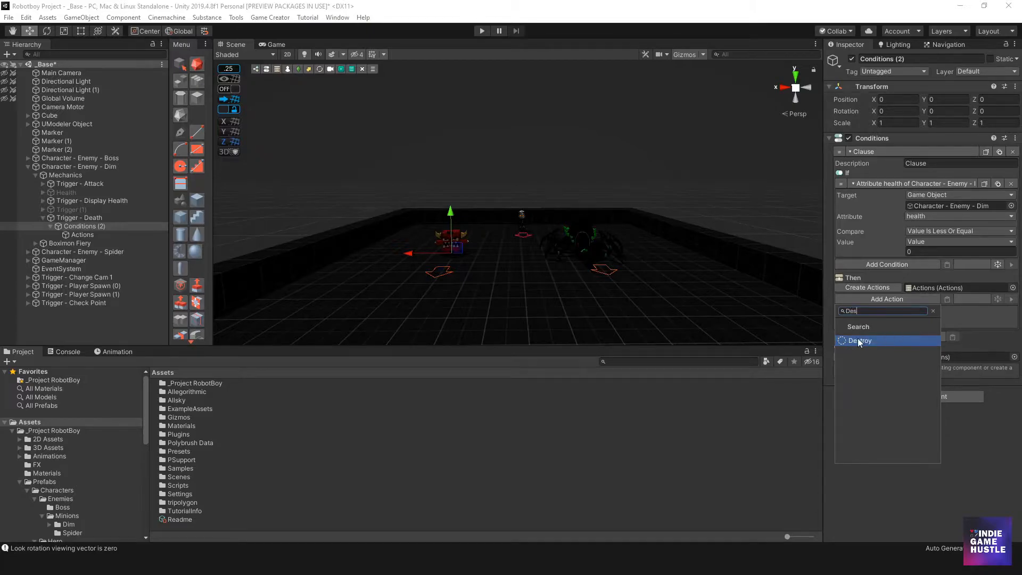
pyautogui.click(860, 340)
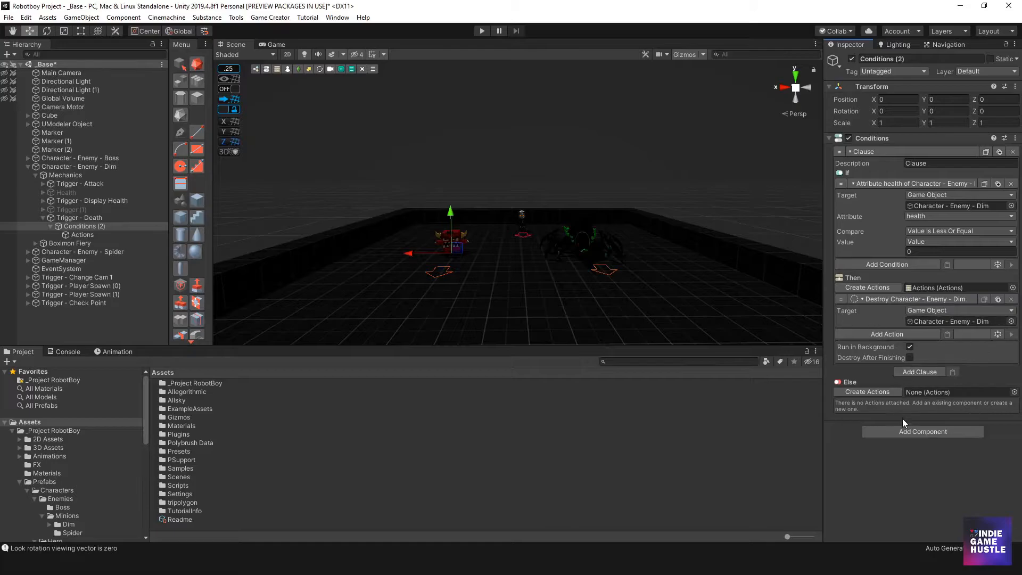
pyautogui.moveTo(941, 403)
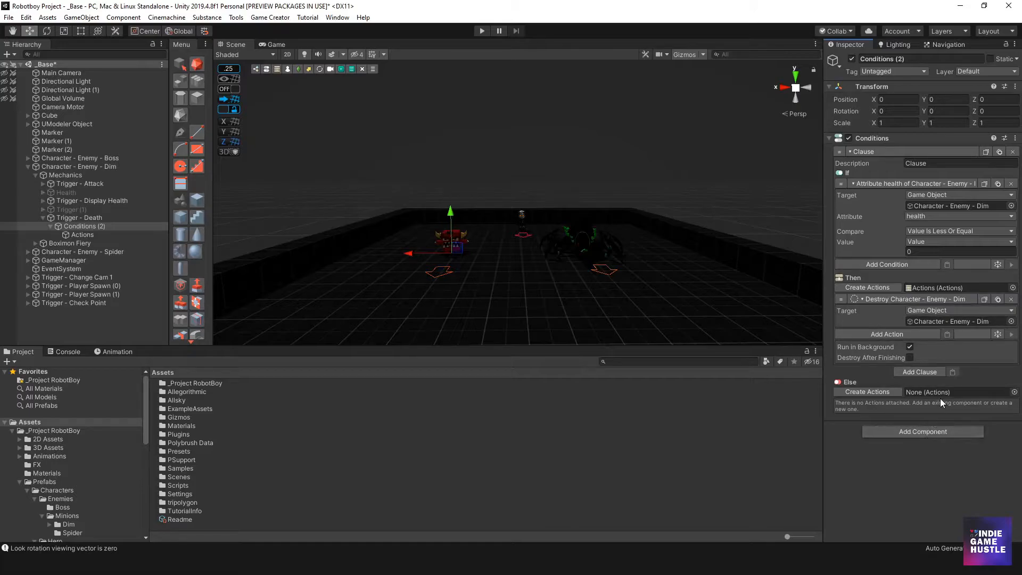
pyautogui.moveTo(526, 283)
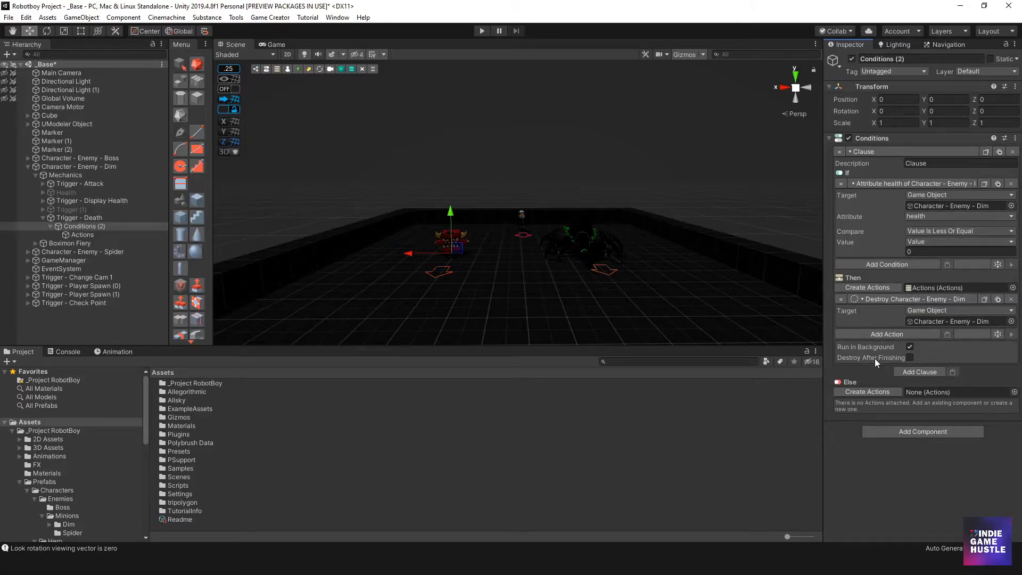
pyautogui.click(81, 234)
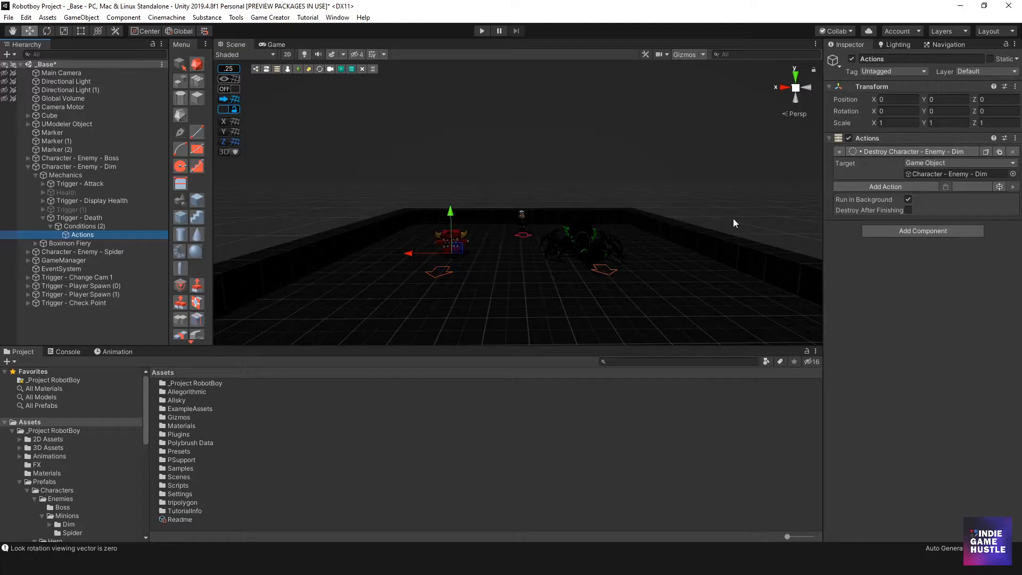
pyautogui.moveTo(335, 295)
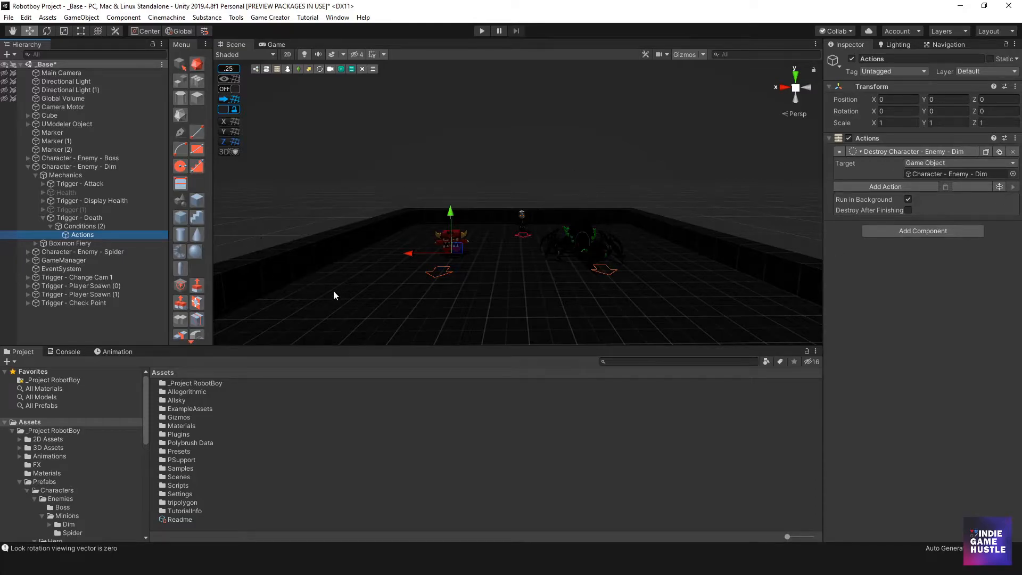
pyautogui.moveTo(447, 217)
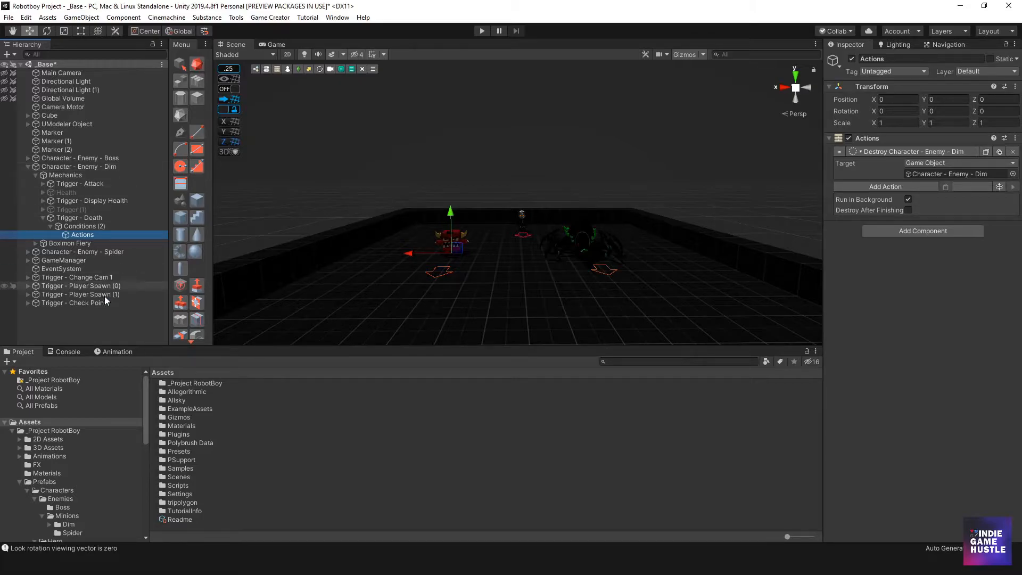
# Step: Review MyAttack1, MyAttack2 and MyAttack3 in RobotBoy's Characters folder, each subtracting 1 health on hit
pyautogui.click(53, 430)
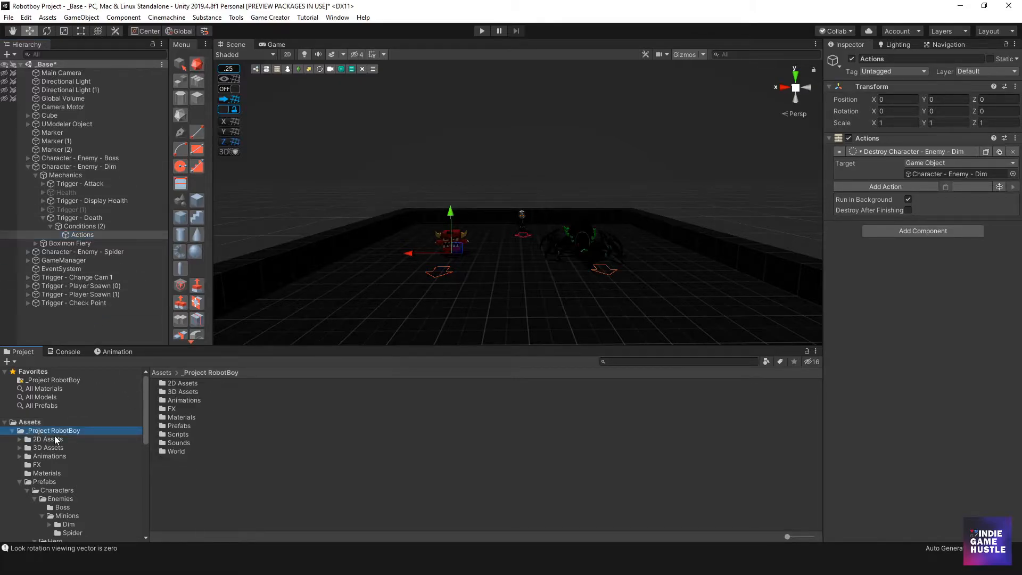
pyautogui.click(179, 425)
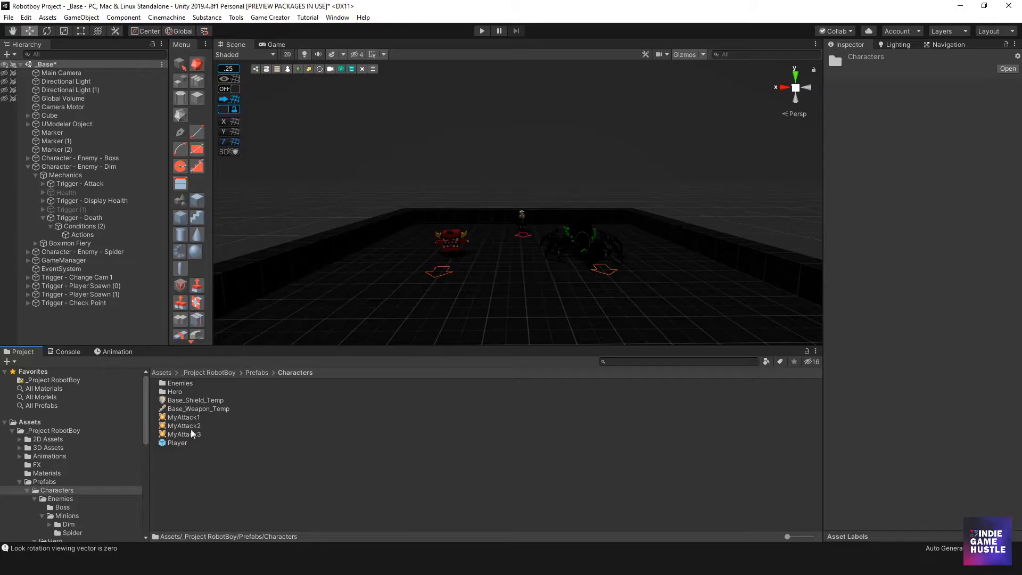
pyautogui.click(184, 417)
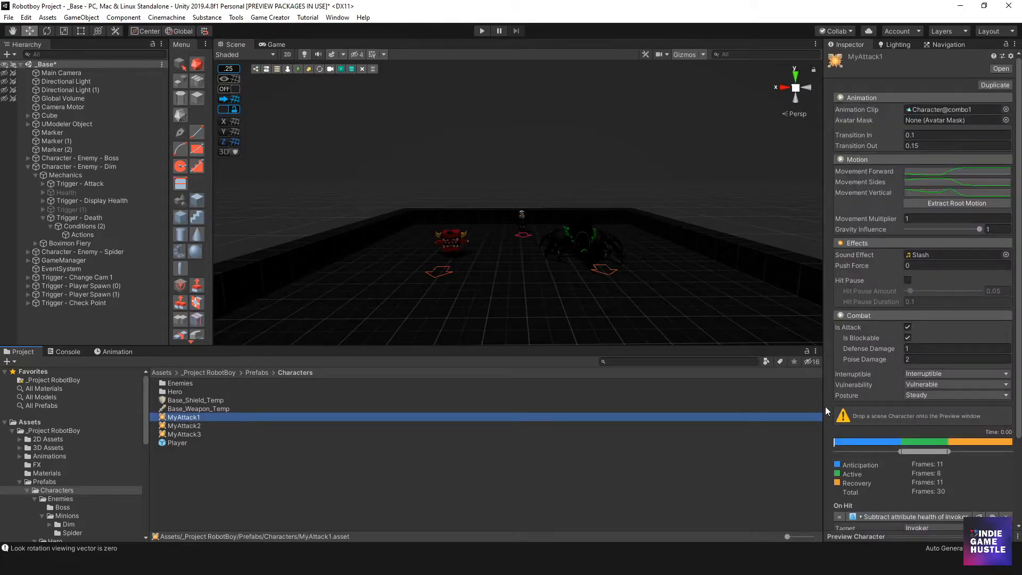
pyautogui.scroll(-3)
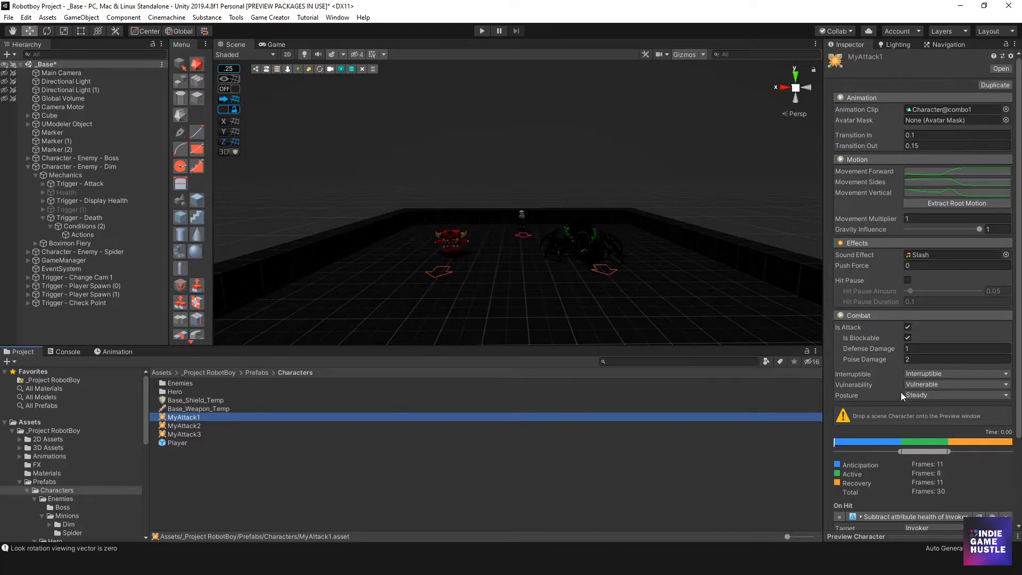
pyautogui.scroll(-3)
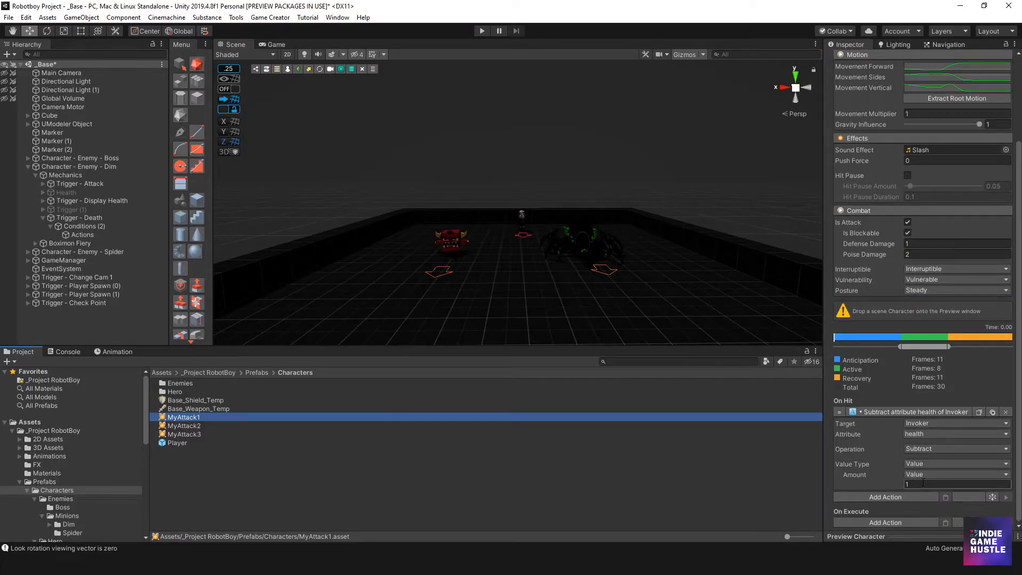
pyautogui.click(184, 425)
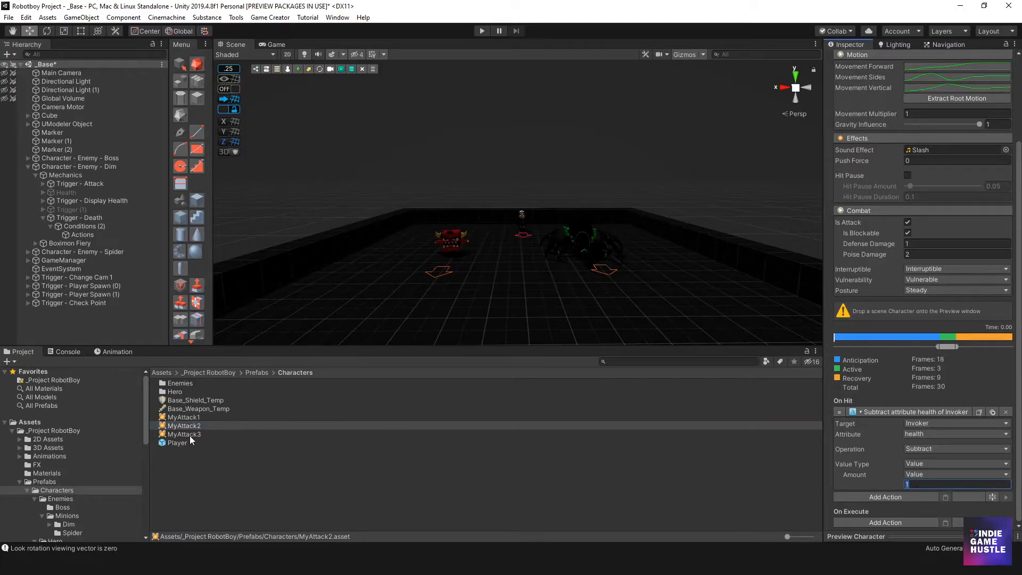
pyautogui.click(185, 434)
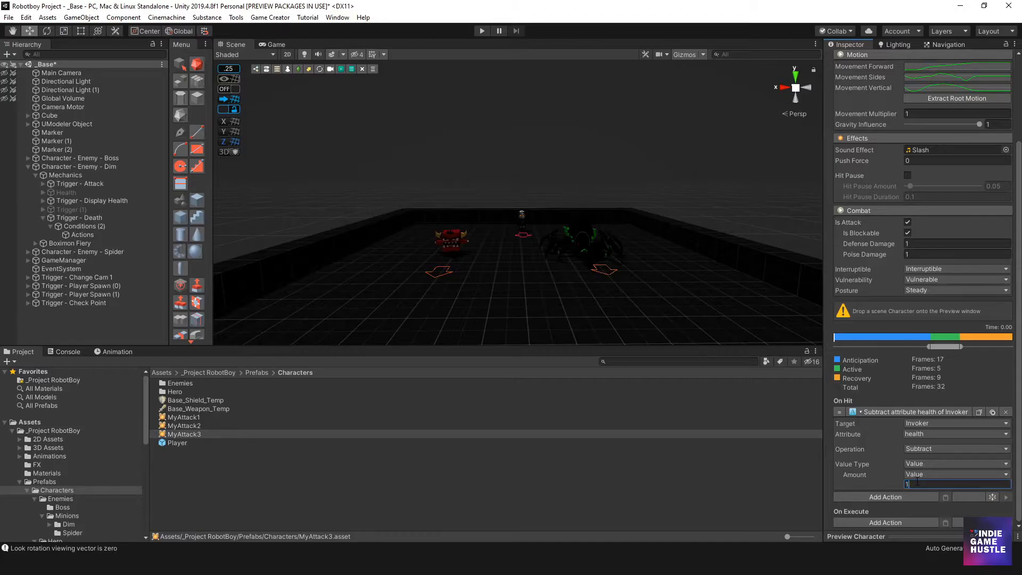
pyautogui.moveTo(450, 243)
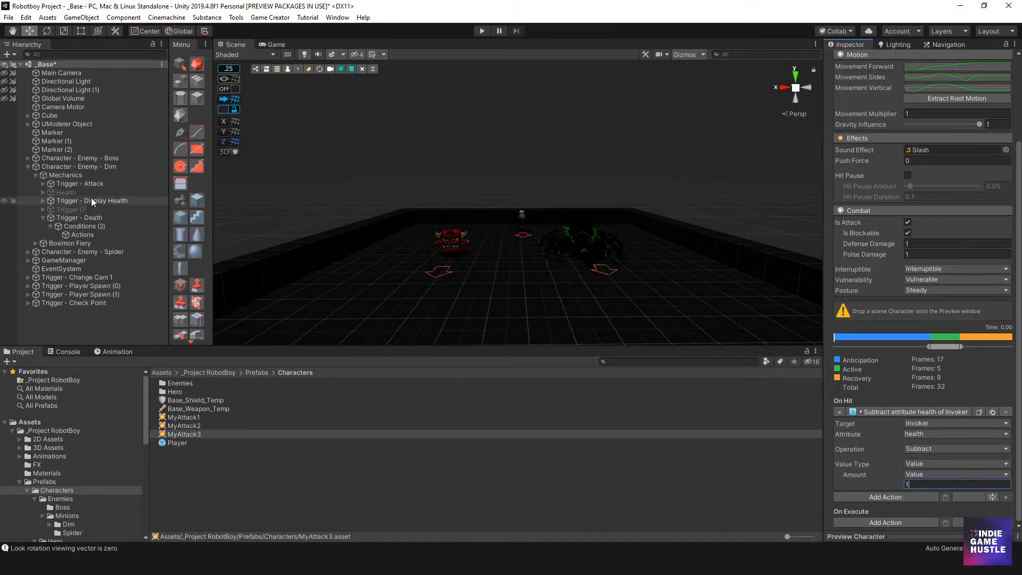
# Step: Override the Dim enemy's HealthMax base value to 3 and start Play mode
pyautogui.click(80, 166)
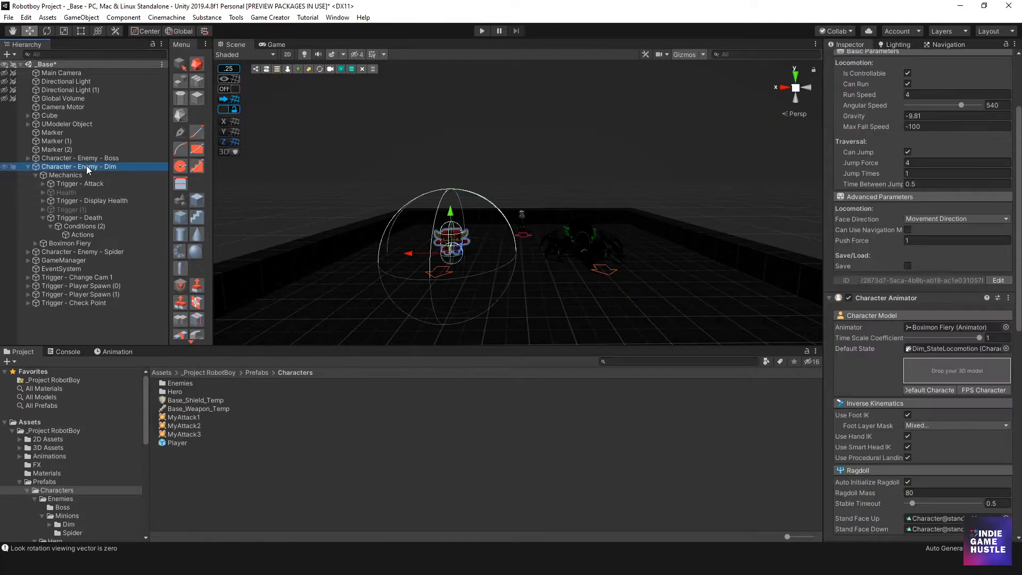
pyautogui.scroll(-3)
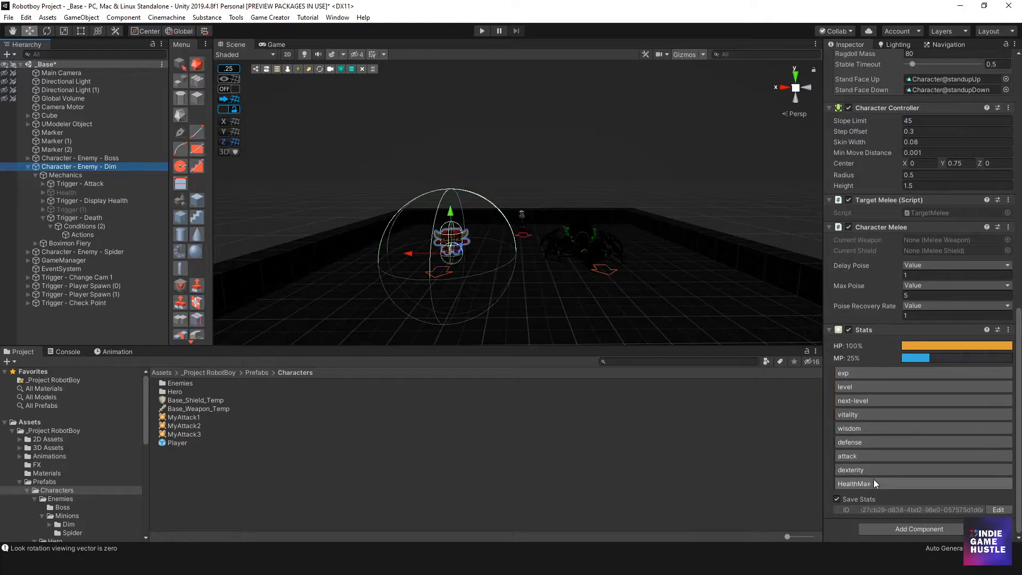
pyautogui.click(853, 483)
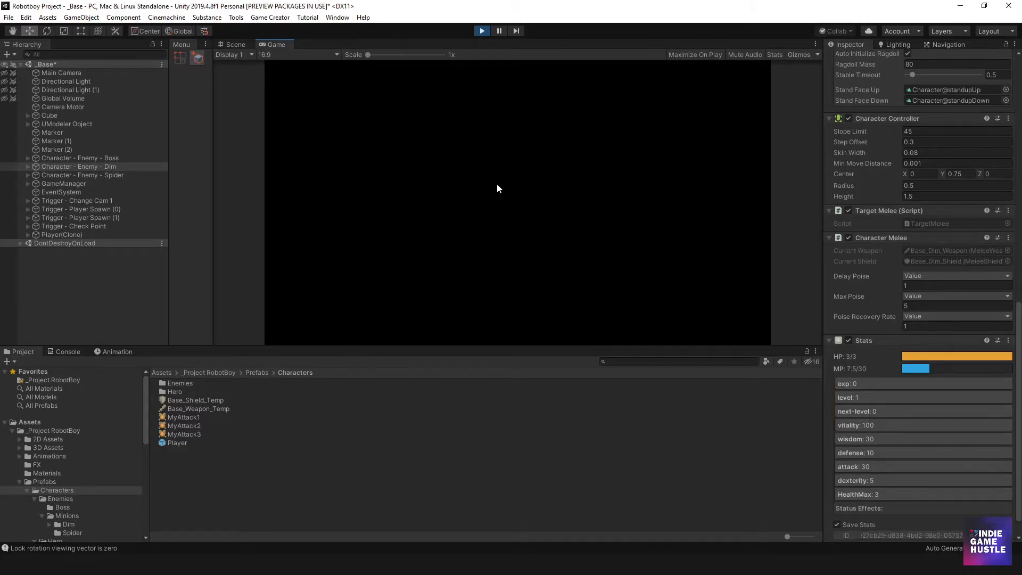
# Step: Exit Play mode to return to the editable scene
pyautogui.click(481, 30)
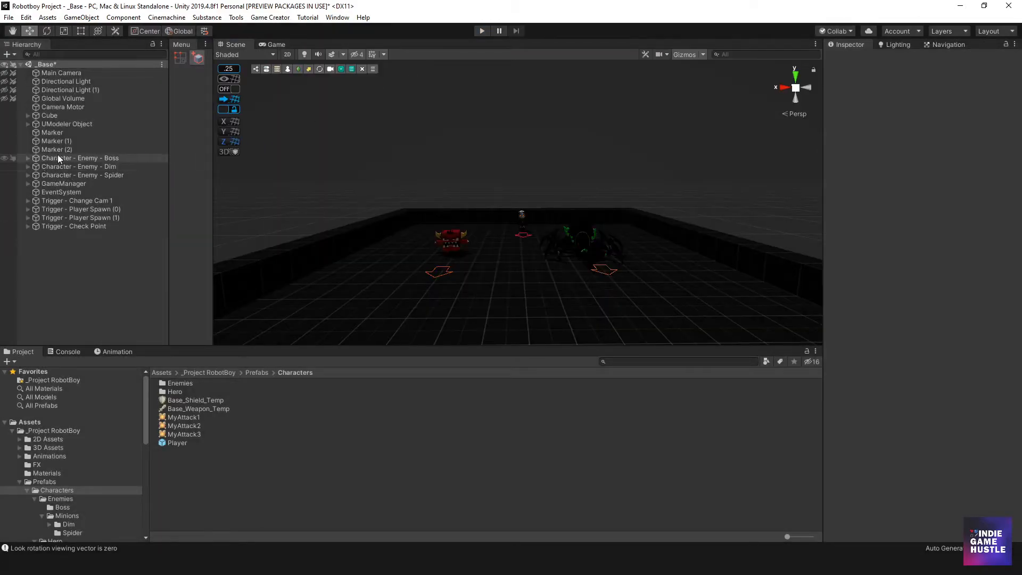
# Step: Expand the Dim enemy's Mechanics and select its Trigger - Death to copy
pyautogui.click(28, 166)
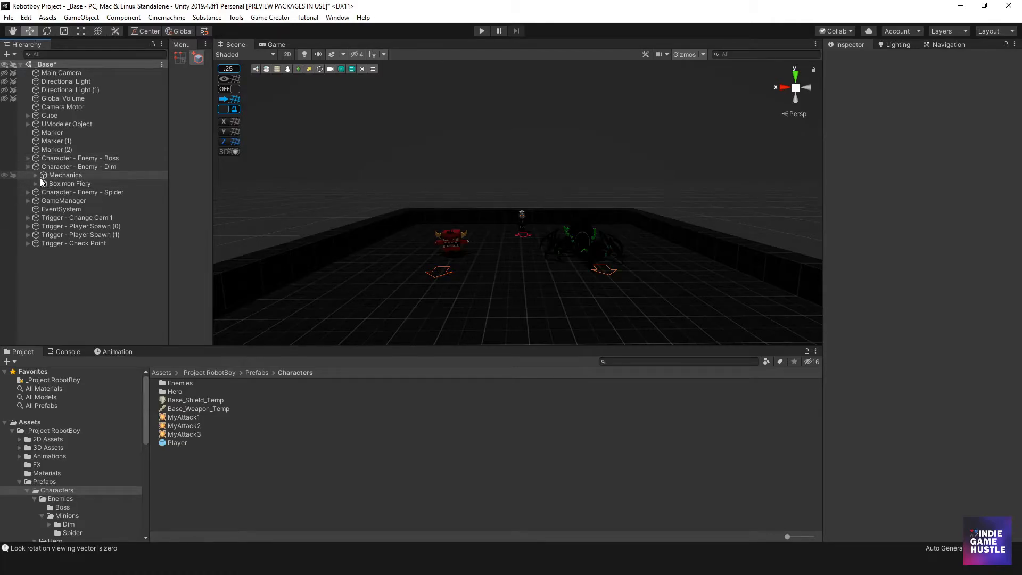
pyautogui.click(29, 174)
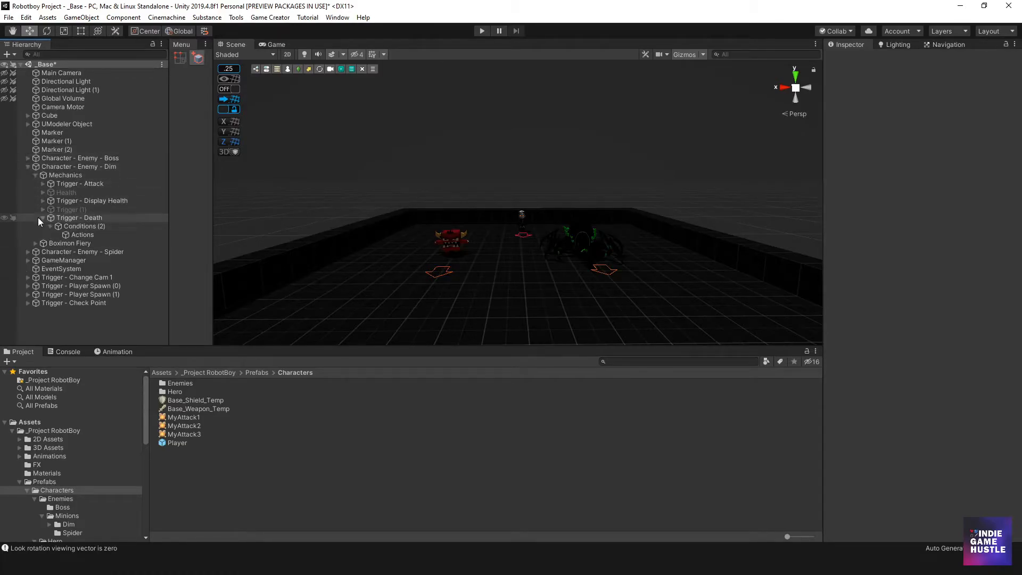
pyautogui.click(80, 217)
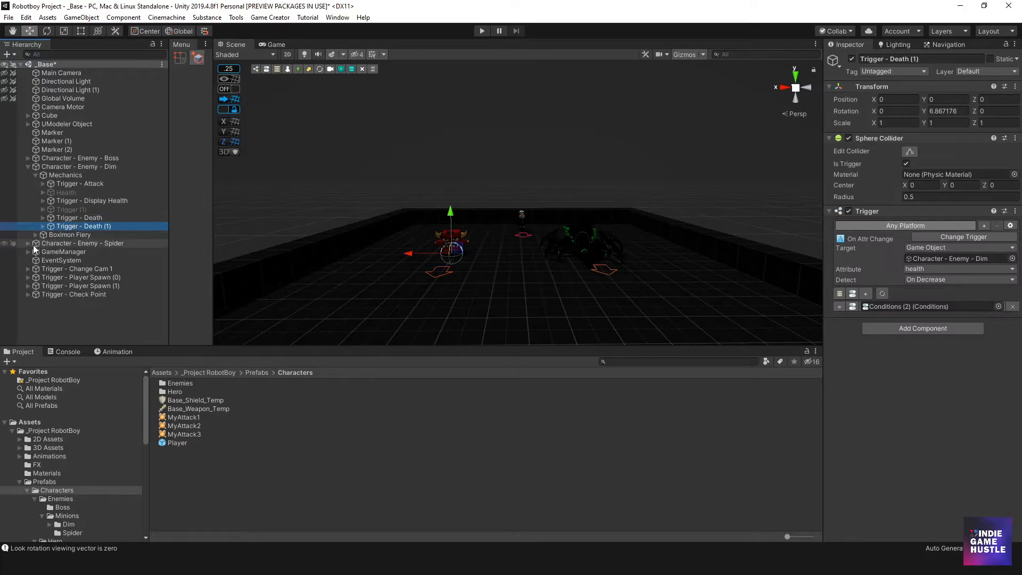
# Step: Move the copy under the Spider's Mechanics and name it 'Trigger - Death'
pyautogui.click(28, 243)
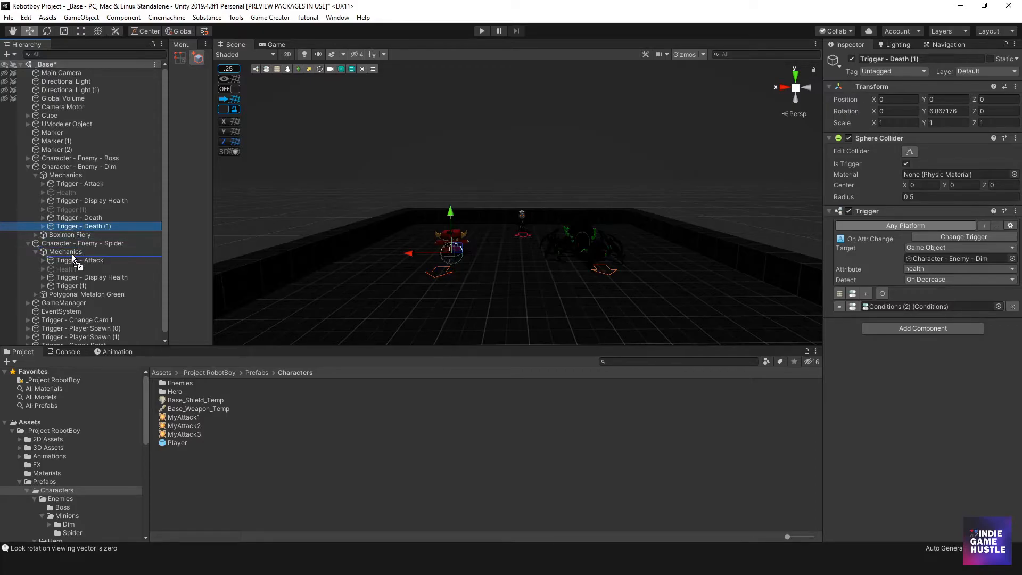
pyautogui.click(84, 251)
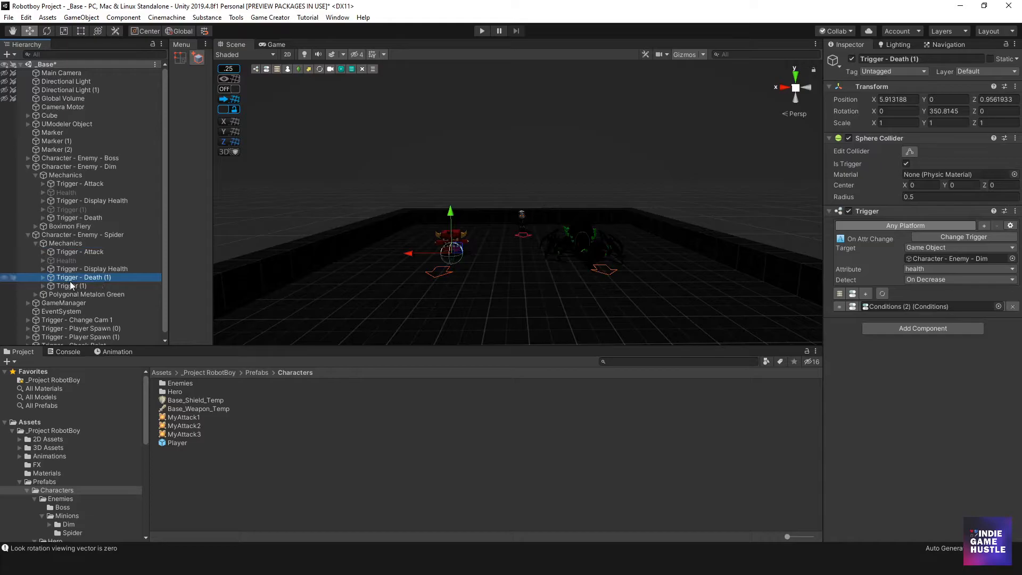
pyautogui.click(71, 278)
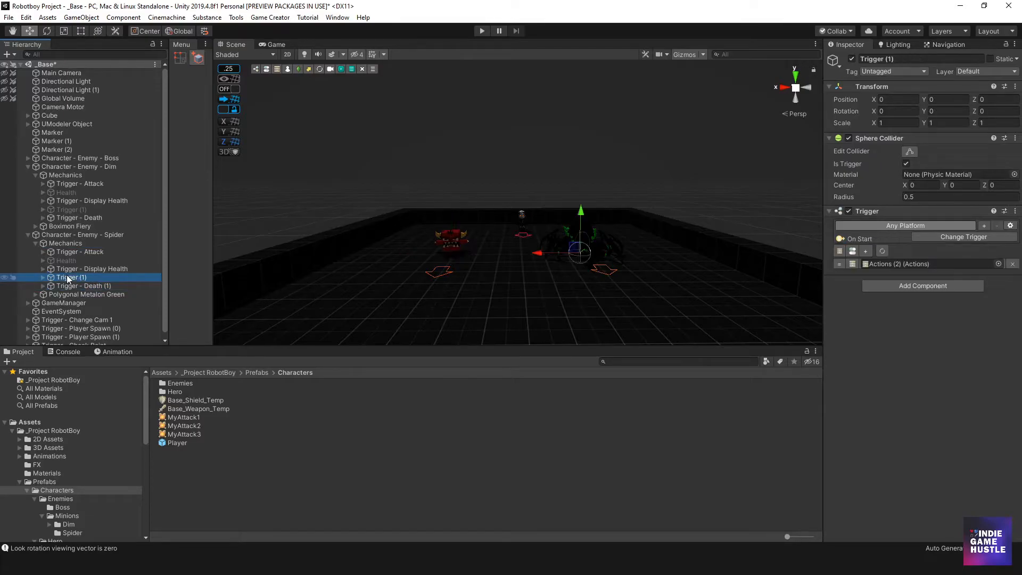
pyautogui.click(84, 285)
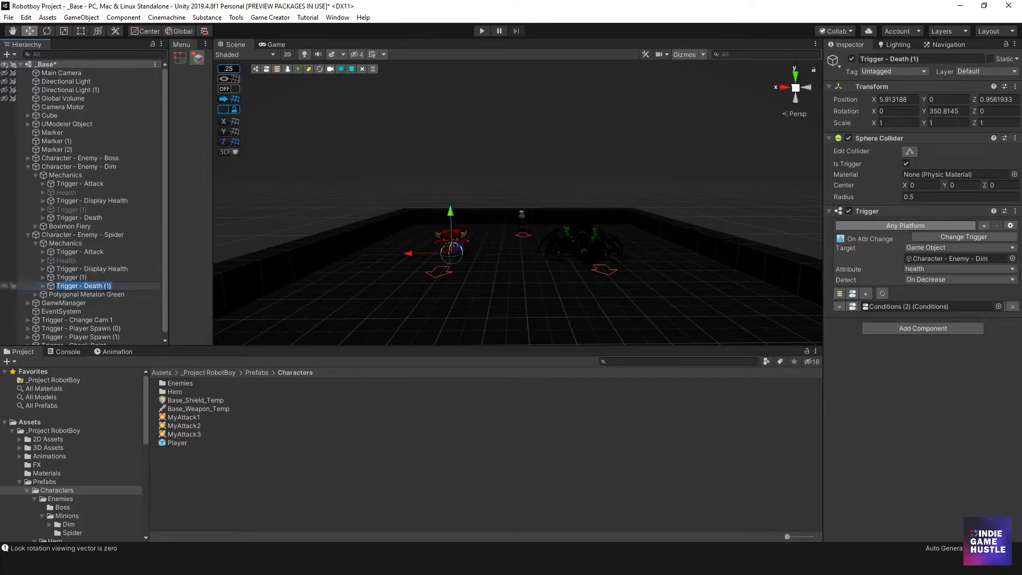
pyautogui.doubleClick(83, 286)
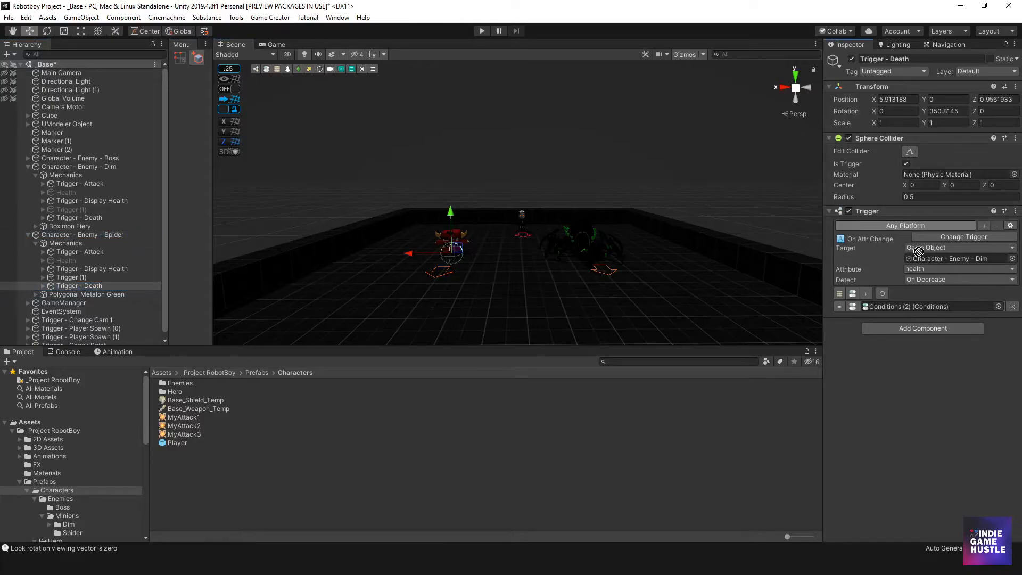
# Step: Point the Spider's Trigger - Death, health condition and Destroy action at Character - Enemy - Spider
pyautogui.click(959, 258)
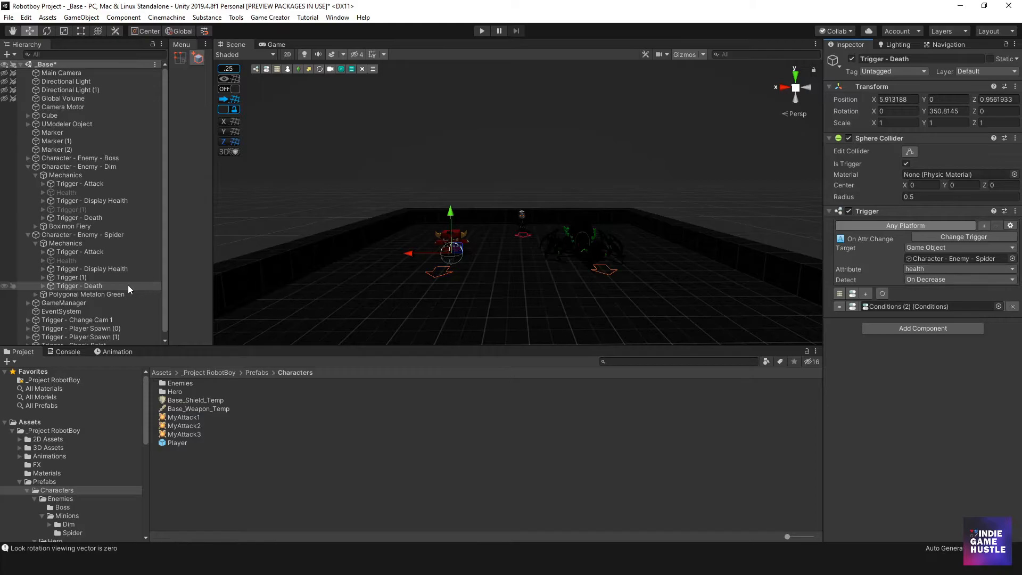
pyautogui.click(80, 285)
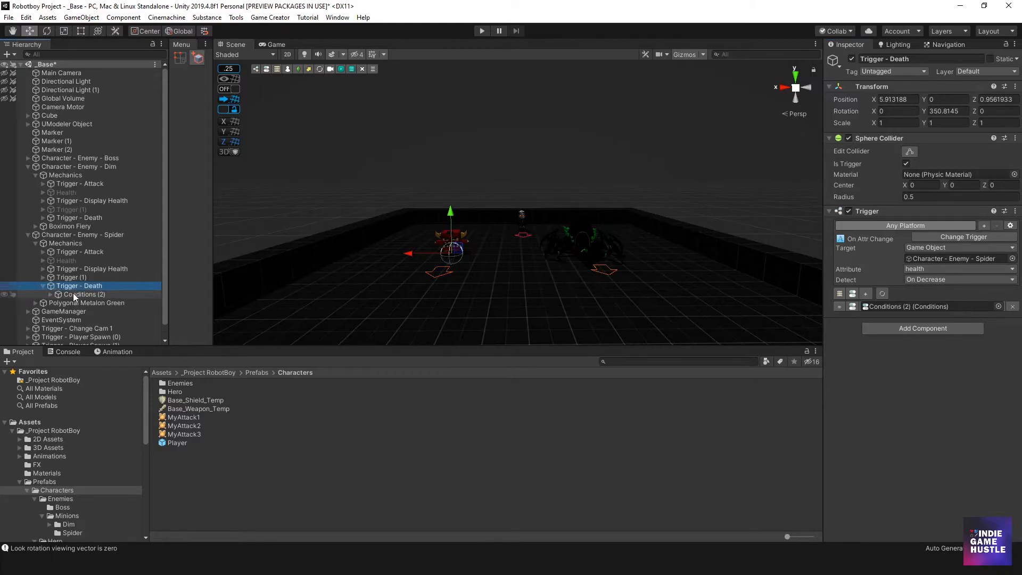
pyautogui.click(84, 294)
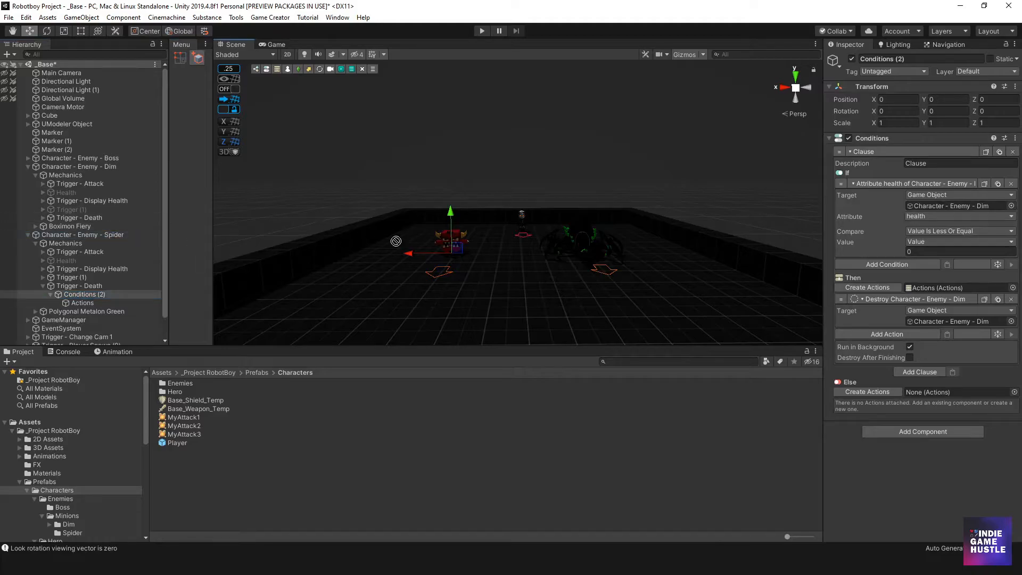
pyautogui.click(957, 205)
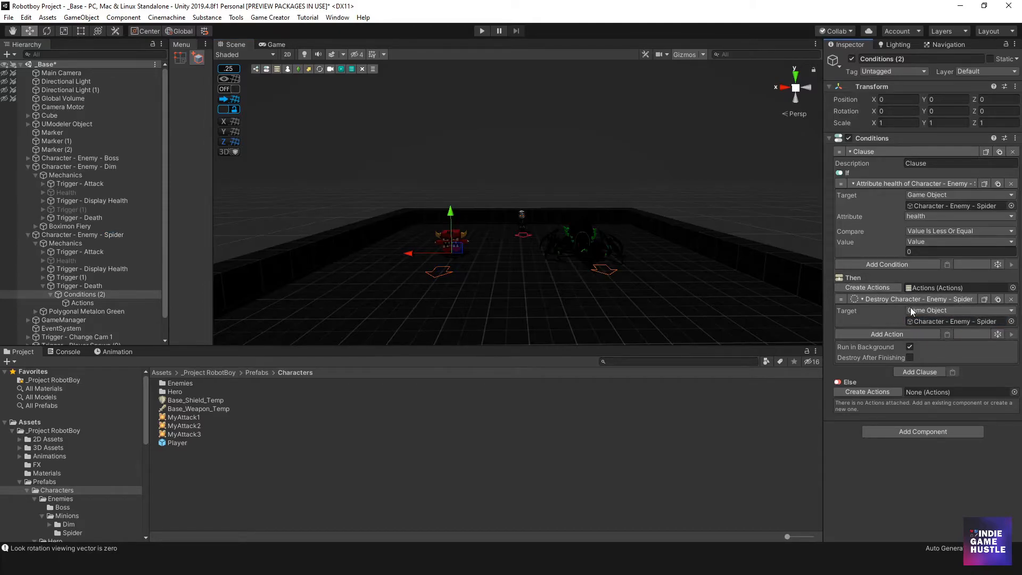
pyautogui.click(81, 302)
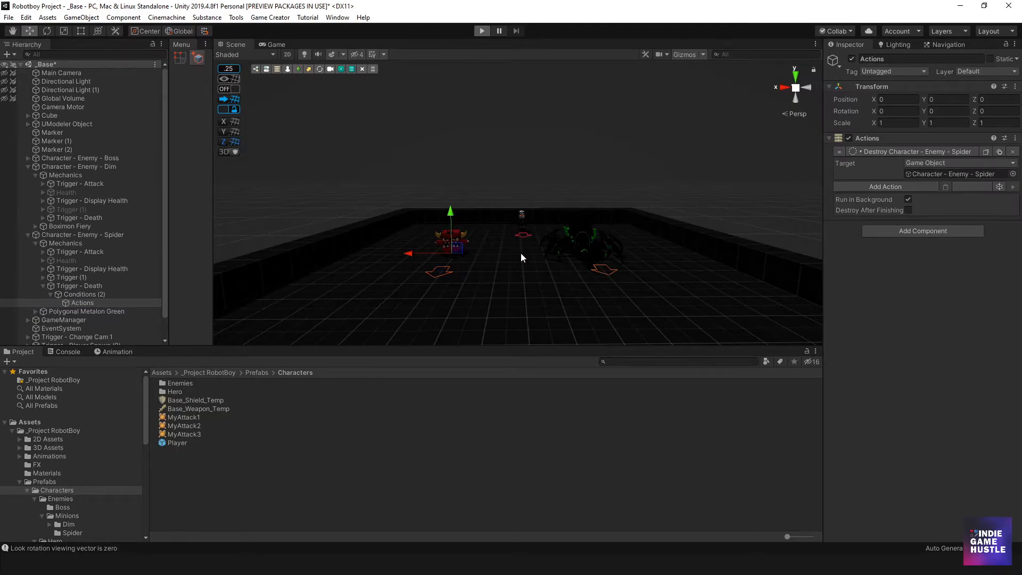
# Step: Do a quick play test, then open the Spider enemy's HealthMax stat (base 200)
pyautogui.click(276, 45)
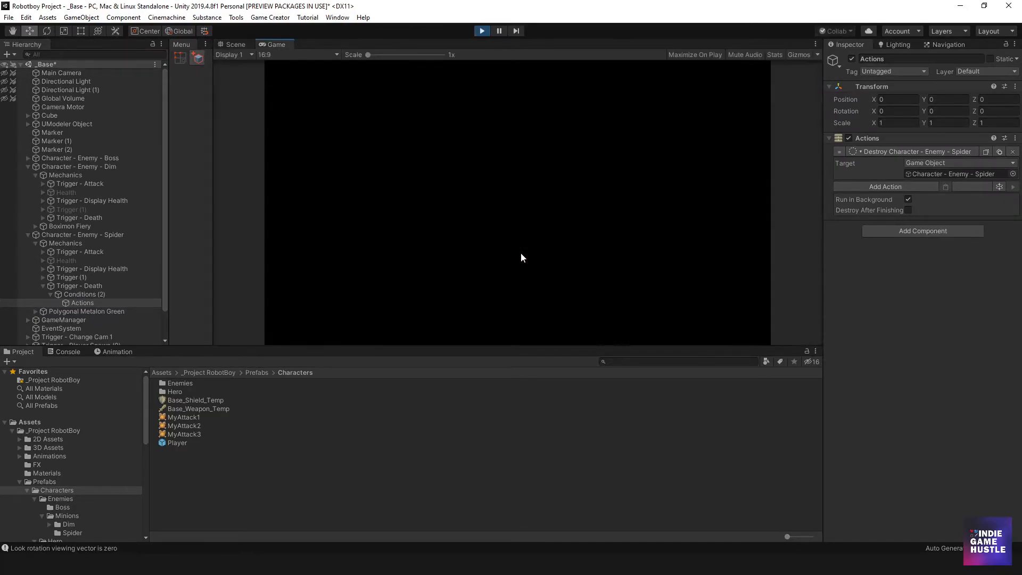
pyautogui.click(482, 30)
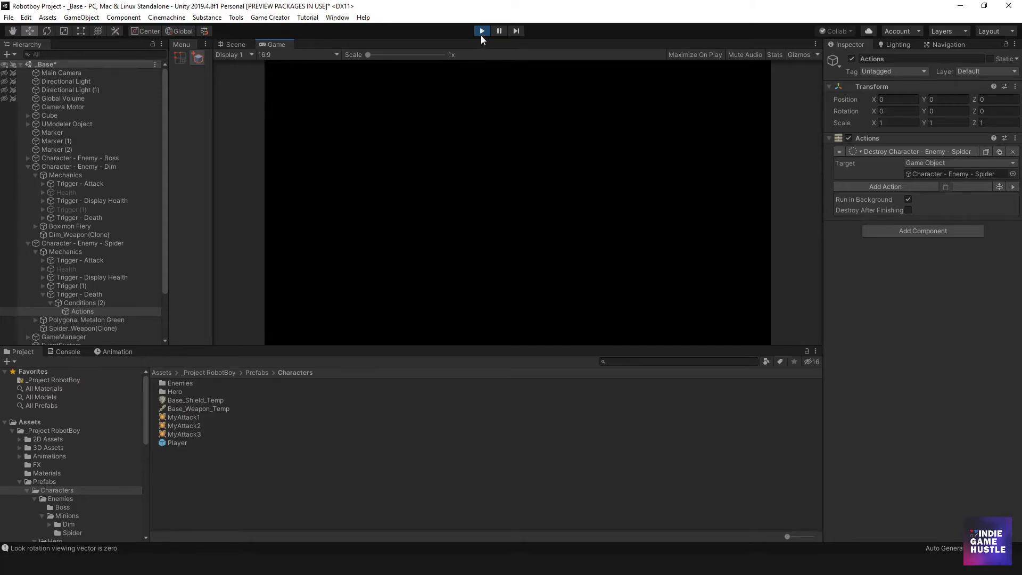
pyautogui.click(483, 31)
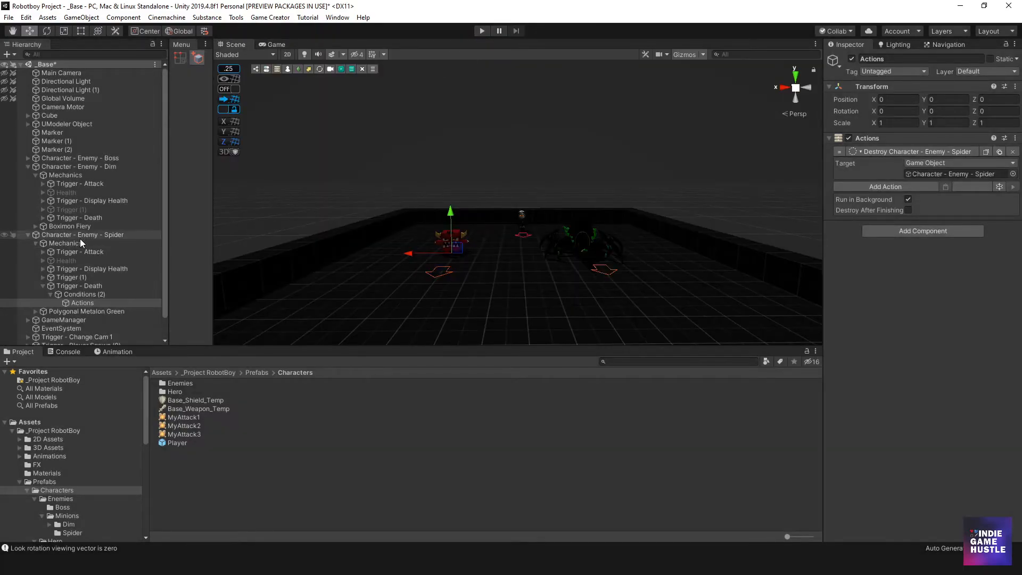
pyautogui.click(68, 234)
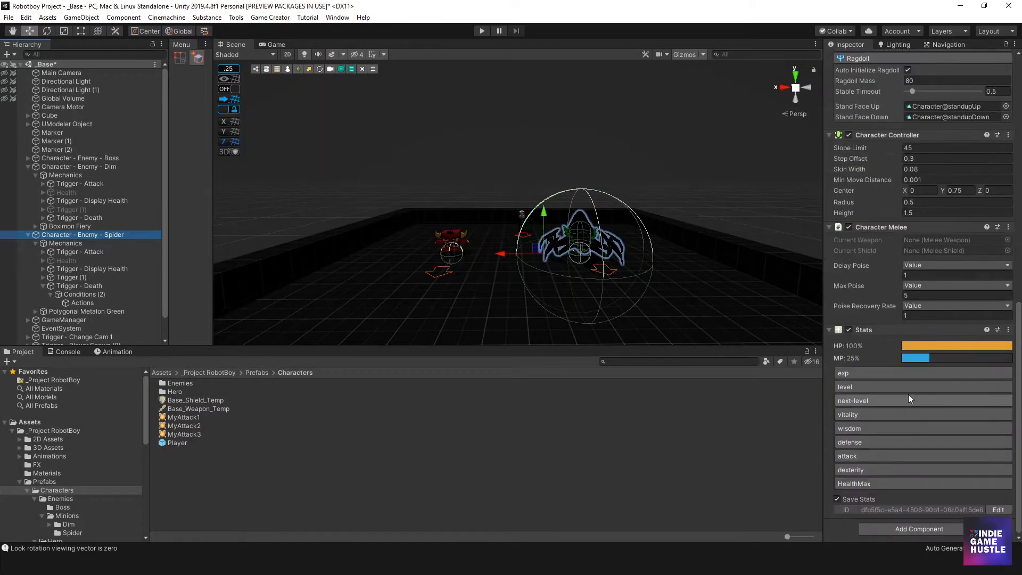
pyautogui.click(854, 483)
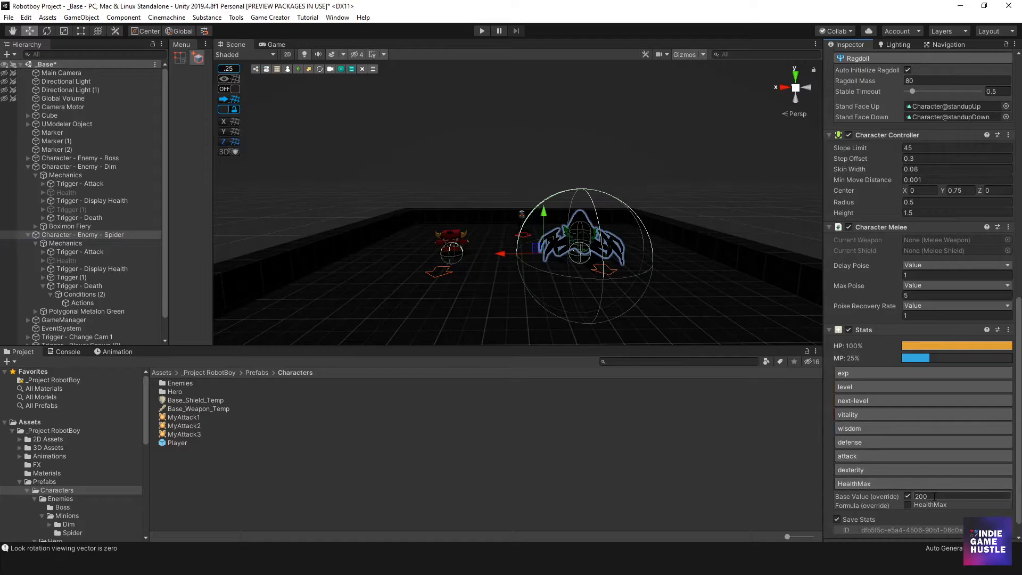